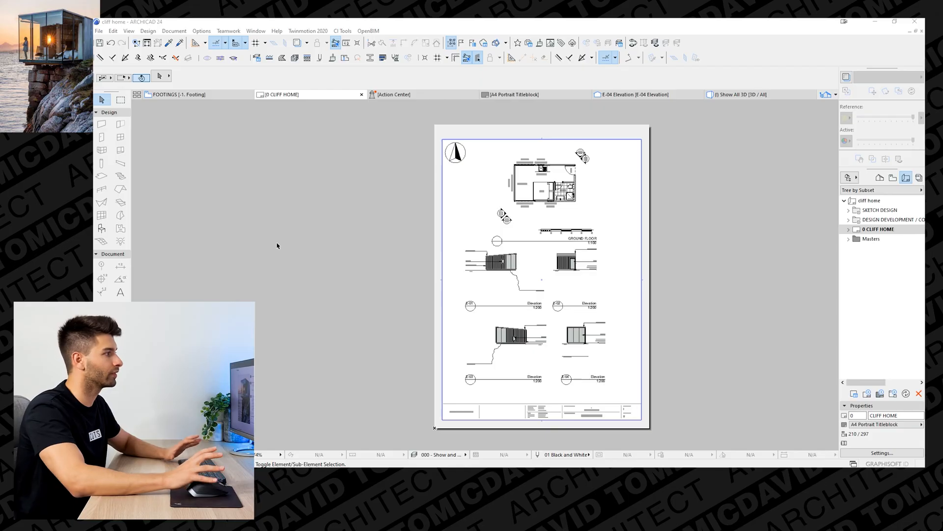
pyautogui.moveTo(373, 240)
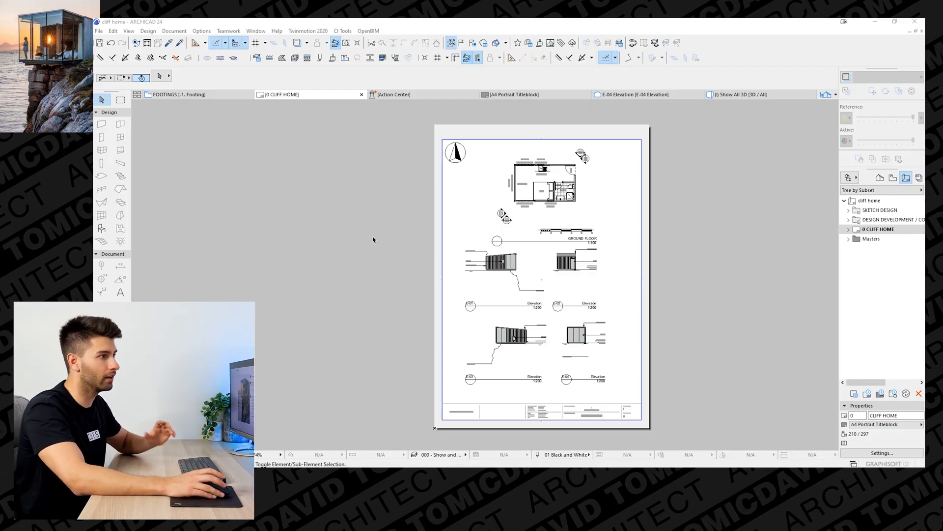
# - Launch the Direct Link from ARCHICAD's Twinmotion 2020 menu to sync the cliff home model
pyautogui.click(743, 94)
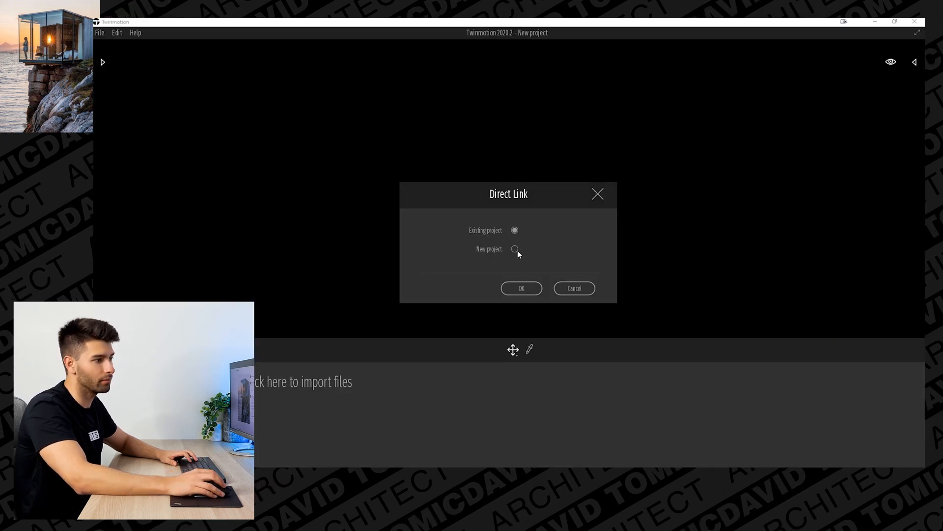
# - Create a new project for the linked model and switch the Location background picture to Mountains
pyautogui.click(521, 287)
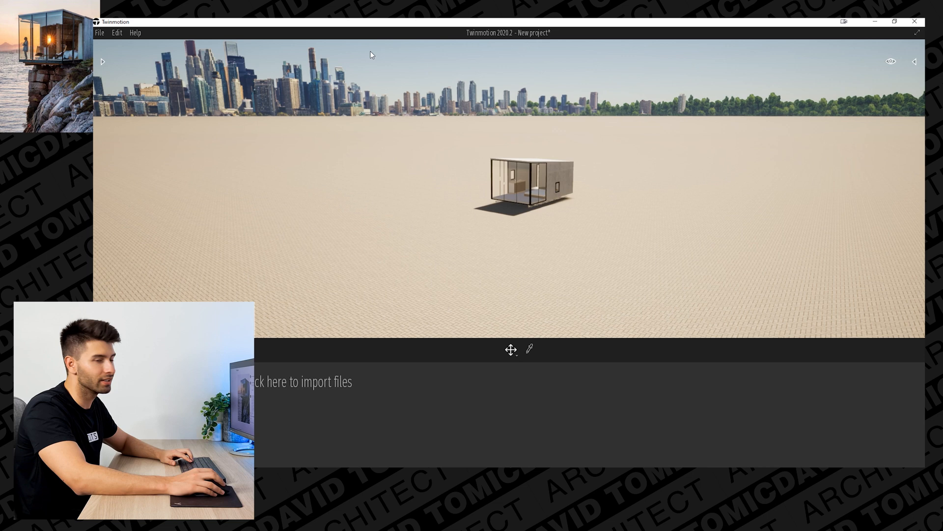
pyautogui.moveTo(645, 227)
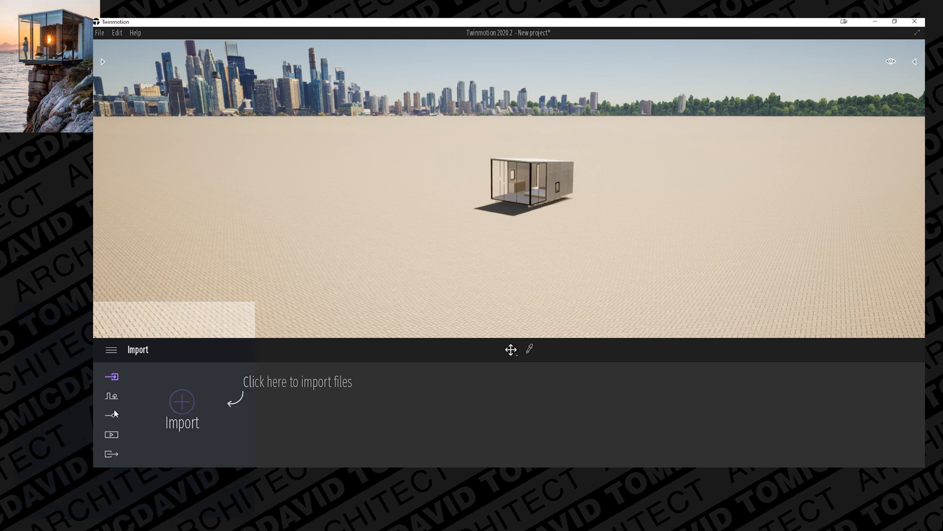
pyautogui.click(111, 414)
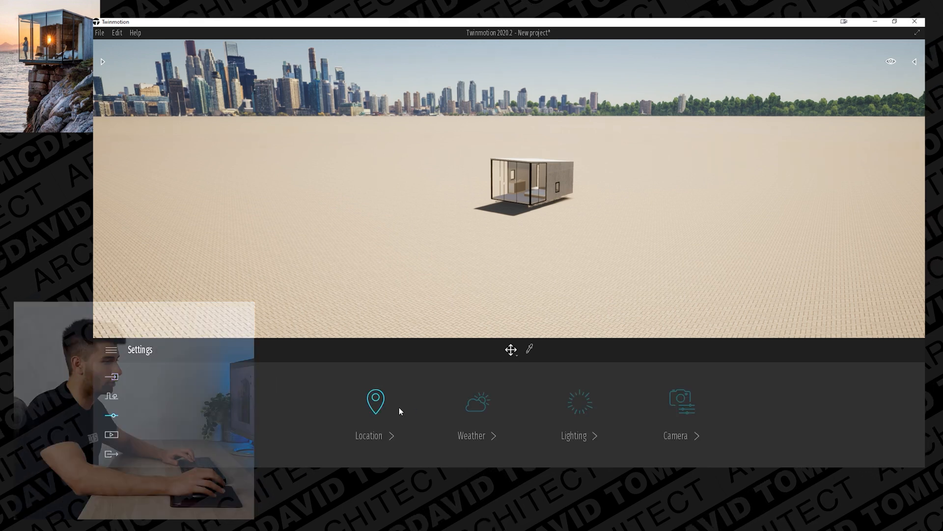
pyautogui.click(374, 415)
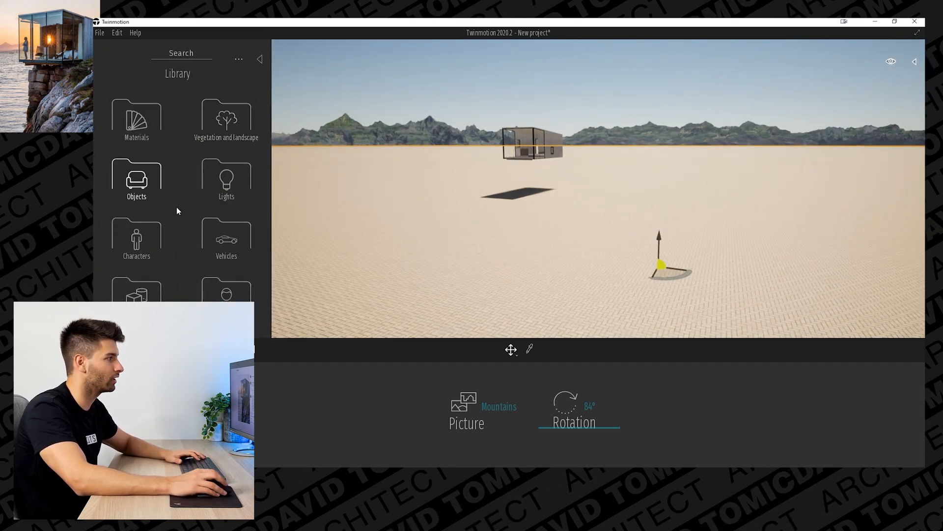
# - Apply a lake water material from Library > Materials > Water onto the ground around the cabin
pyautogui.click(135, 114)
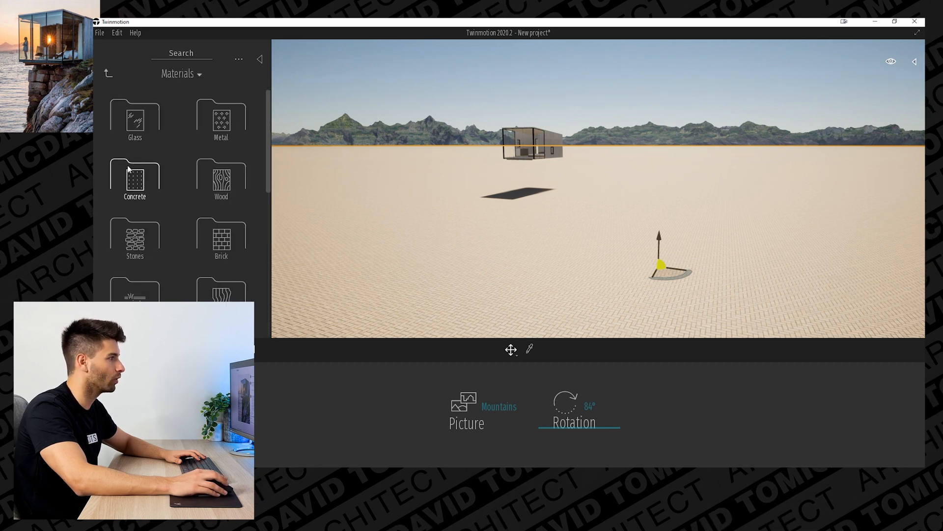
pyautogui.click(107, 73)
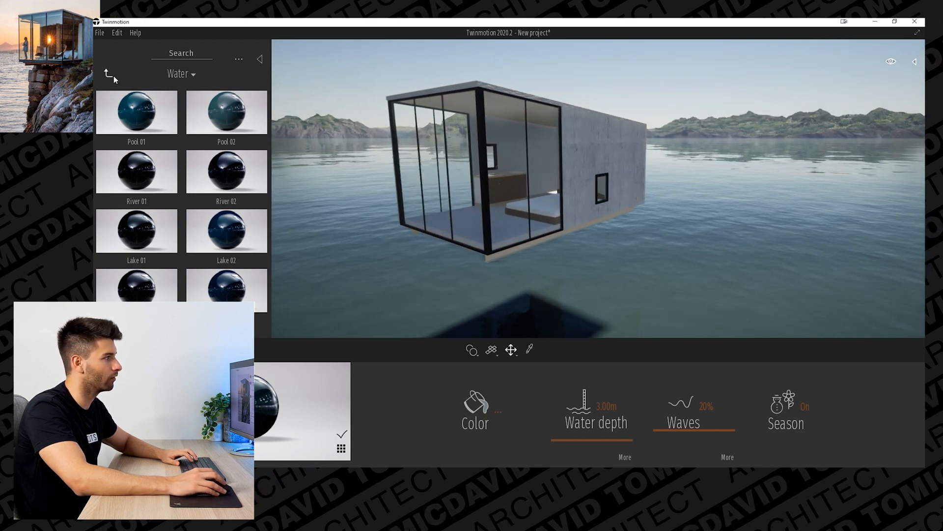
# - Apply Wood siding to the cabin walls and tint it a dark grey
pyautogui.click(108, 74)
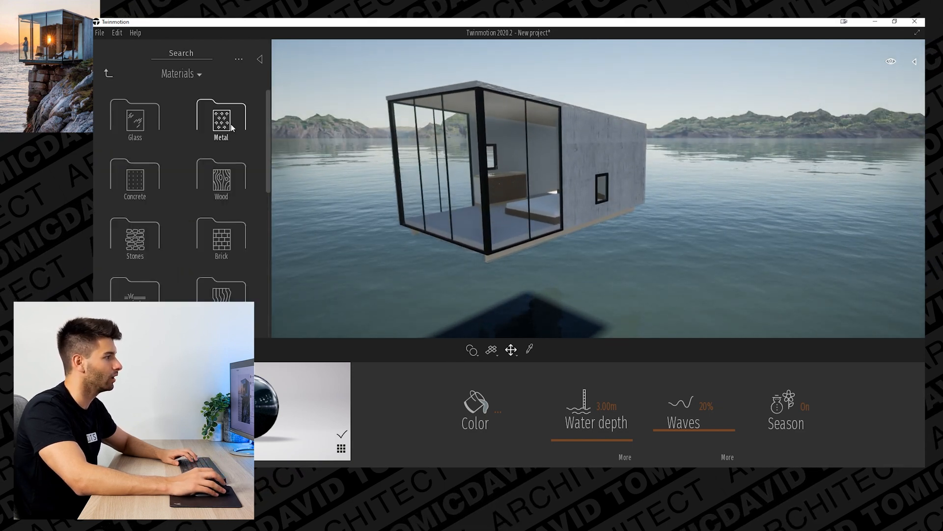
pyautogui.moveTo(221, 177)
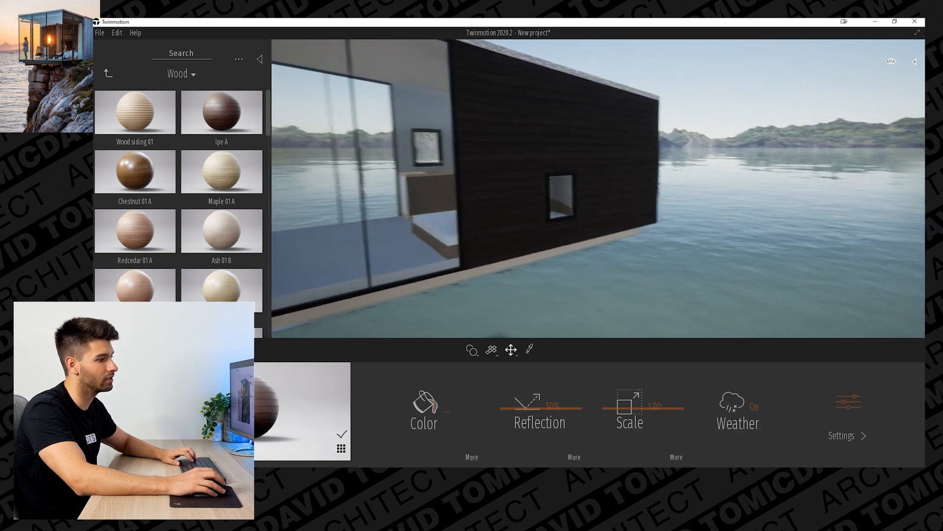
pyautogui.click(423, 406)
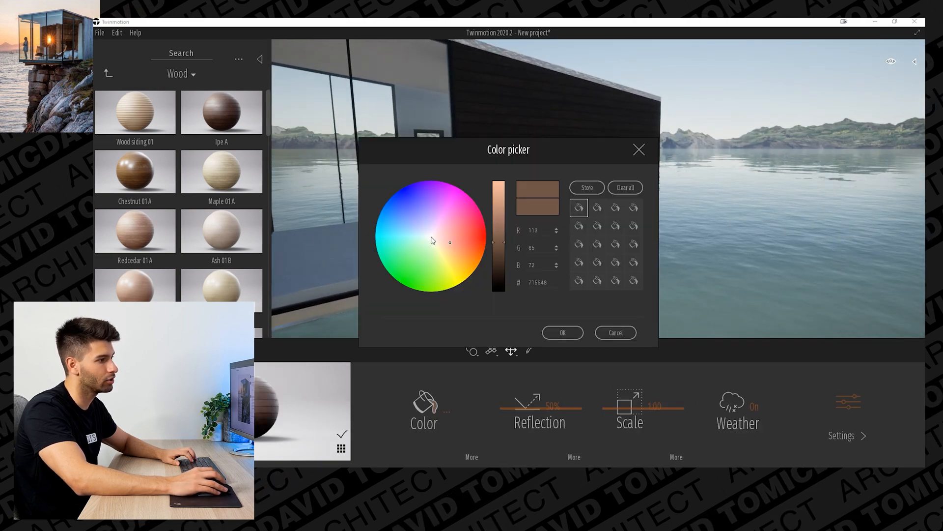
pyautogui.click(561, 332)
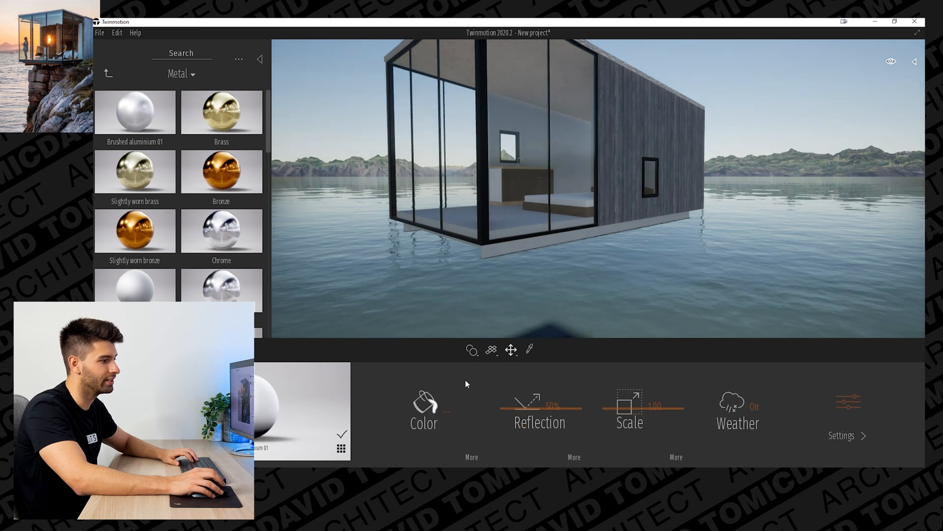
# - Apply a Metal material to the window frames with a dark grey colour
pyautogui.click(423, 403)
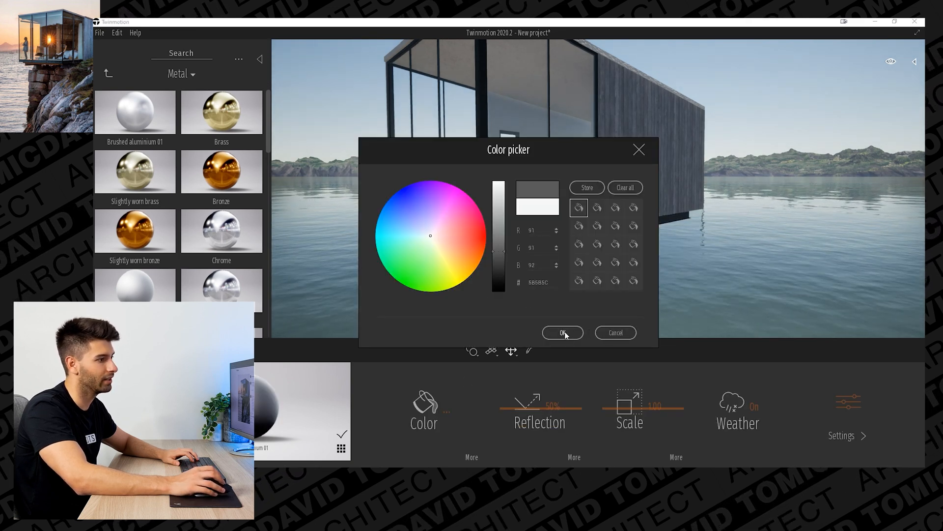
pyautogui.click(562, 333)
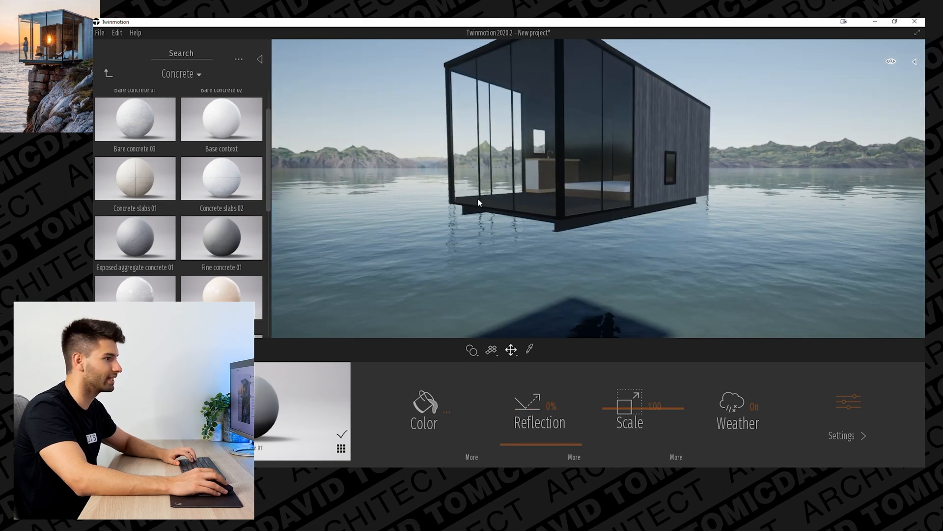
# - Return to the top-level library categories and move the camera inside the cabin interior
pyautogui.click(424, 408)
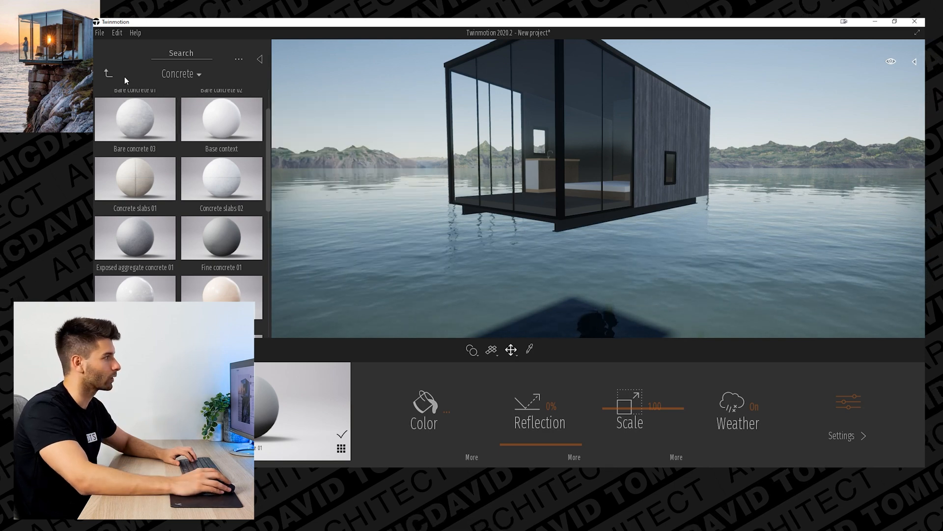
pyautogui.click(107, 74)
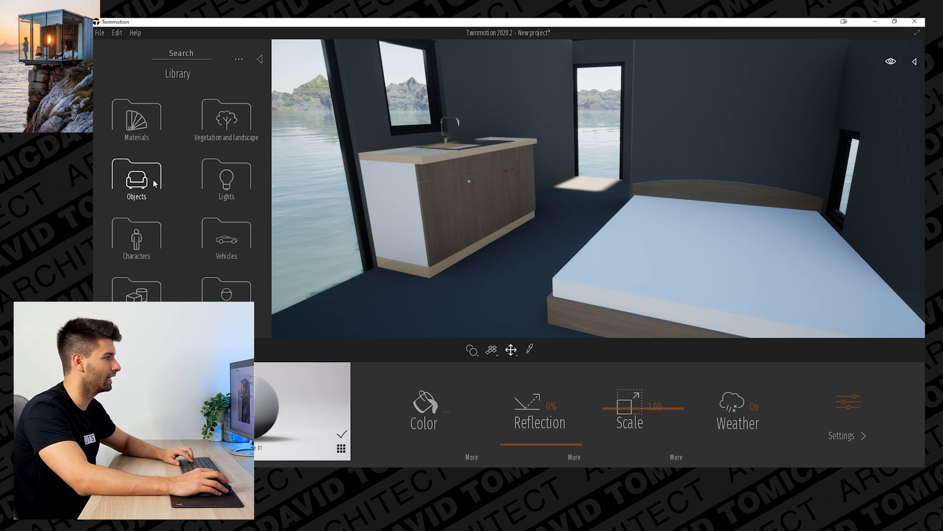
# - Place a wooden bookshelf from Home > Living room > Storage beside the bed and duplicate it as an instance
pyautogui.click(136, 175)
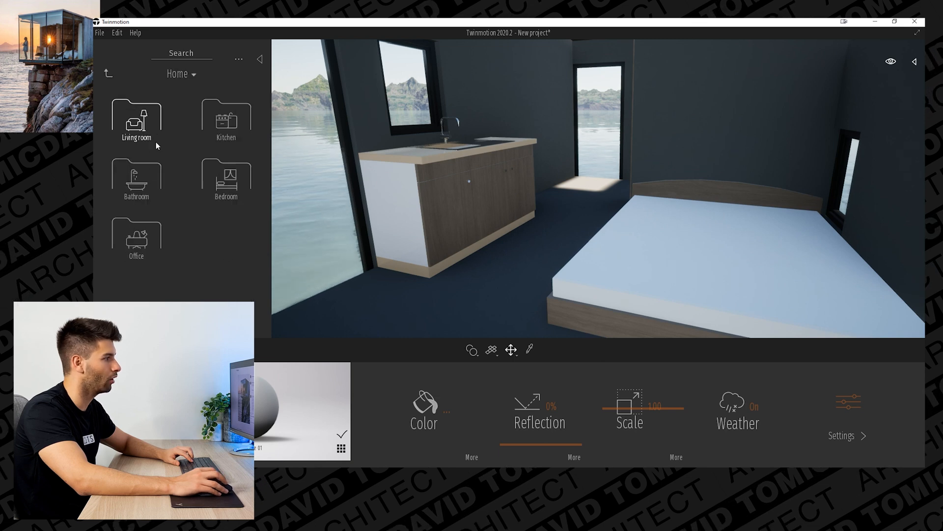
pyautogui.doubleClick(137, 120)
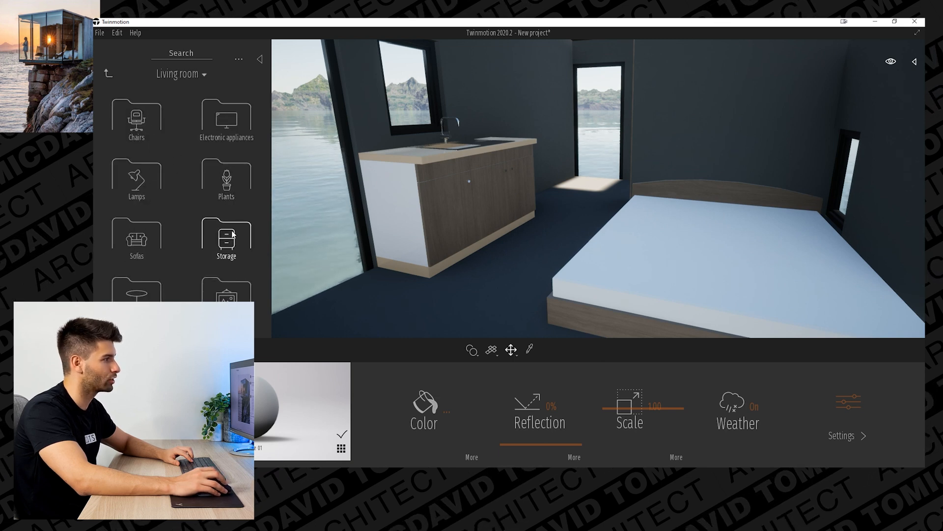
pyautogui.click(226, 240)
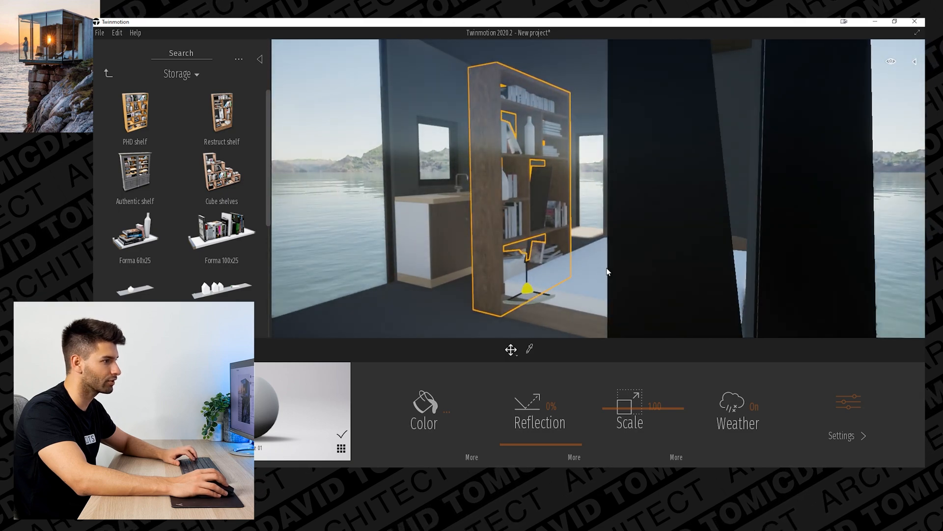
pyautogui.click(510, 350)
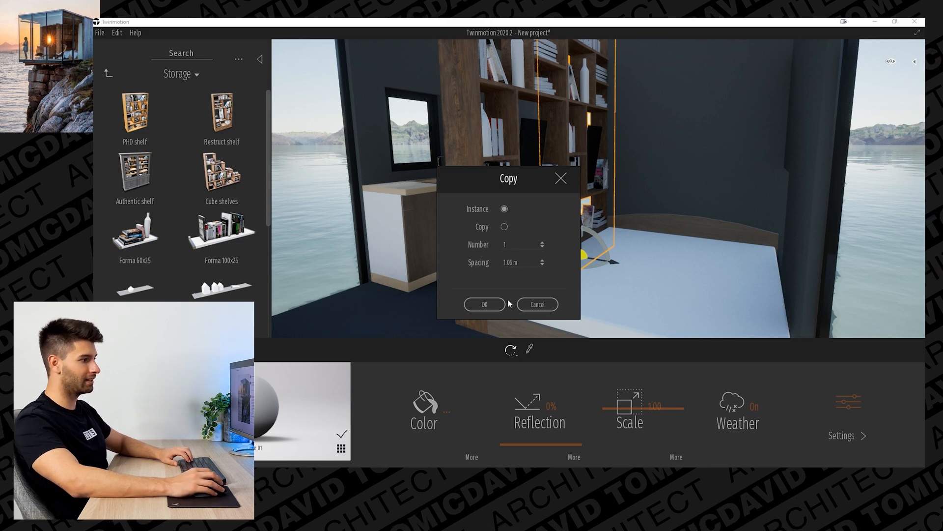
pyautogui.click(484, 304)
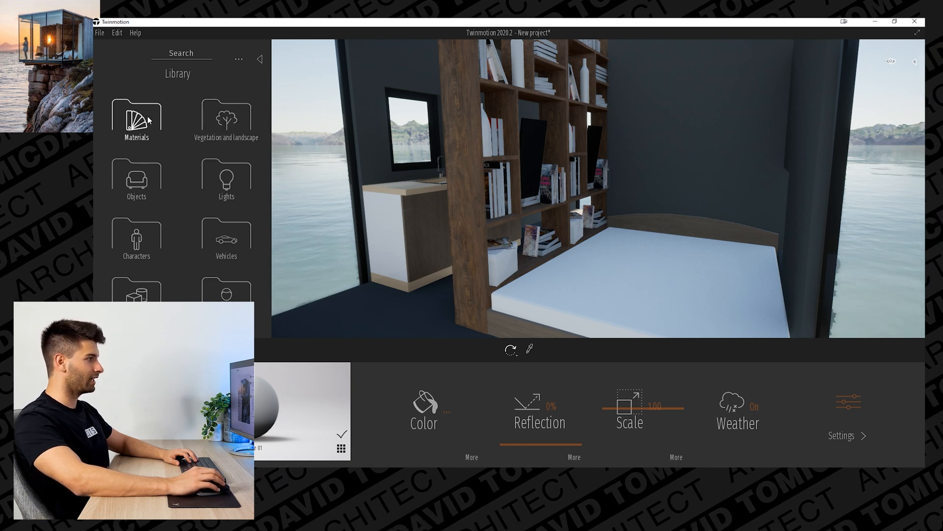
# - Apply Plywood from Materials > Wood to the bookshelf and confirm a lighter tint
pyautogui.click(136, 119)
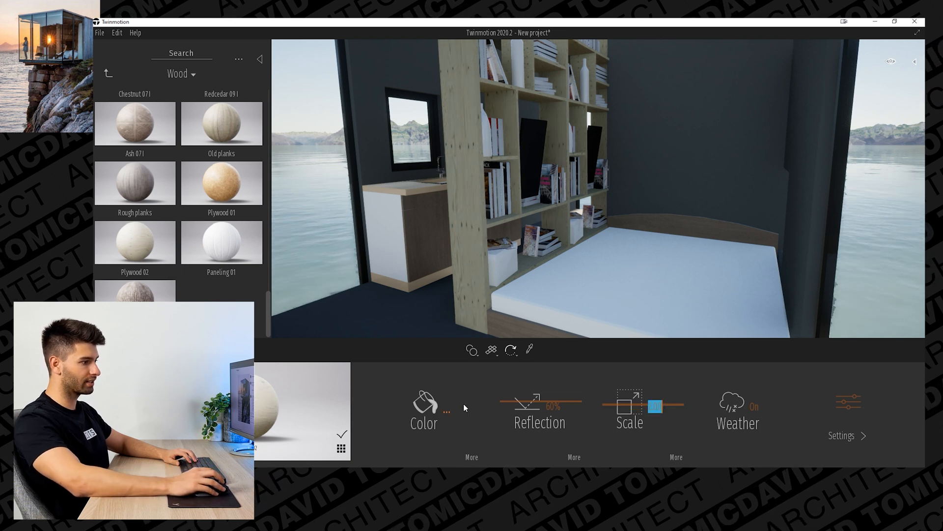
pyautogui.click(423, 405)
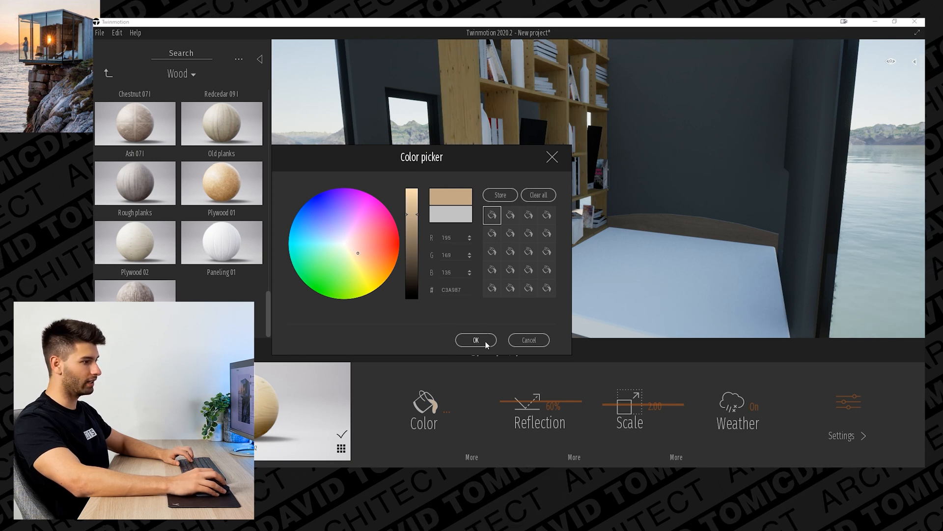
pyautogui.click(475, 340)
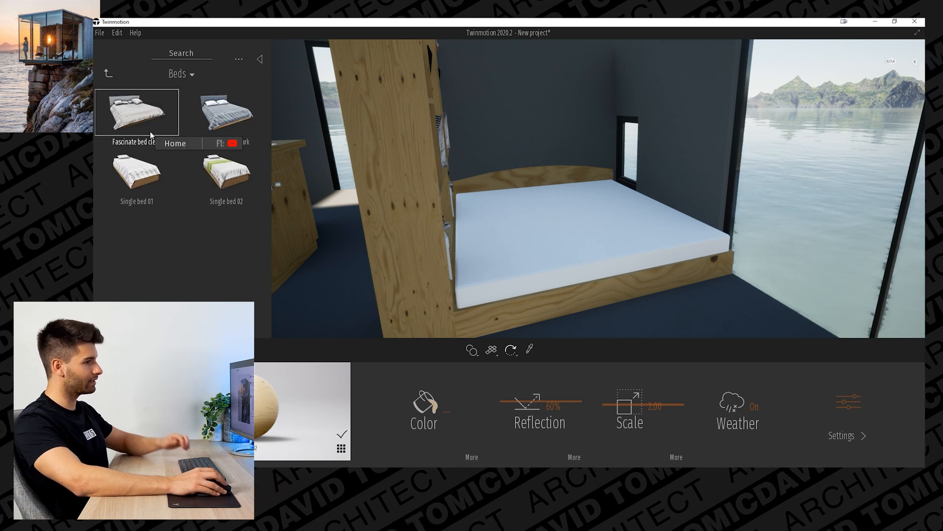
pyautogui.moveTo(599, 288)
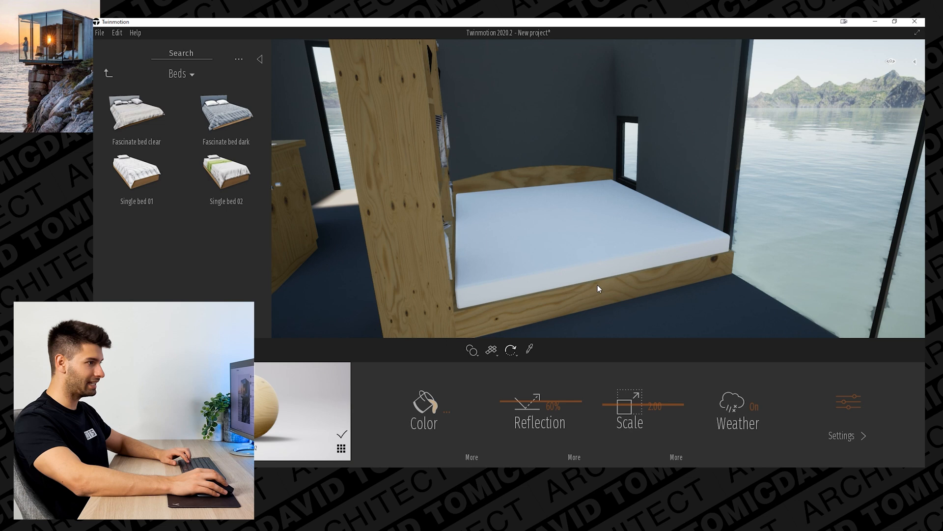
pyautogui.moveTo(510, 289)
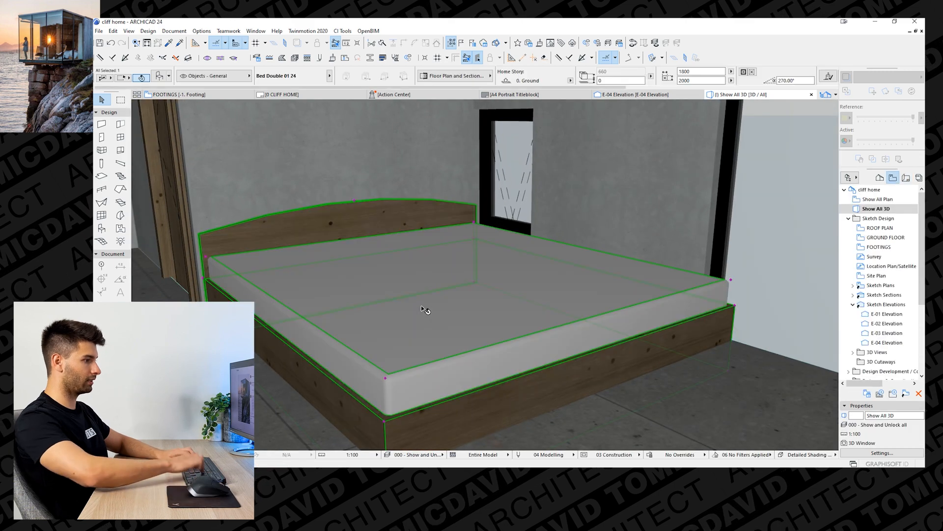
# - Push the ARCHICAD model, with the placeholder bed deleted, to Twinmotion via Direct Link
pyautogui.click(307, 30)
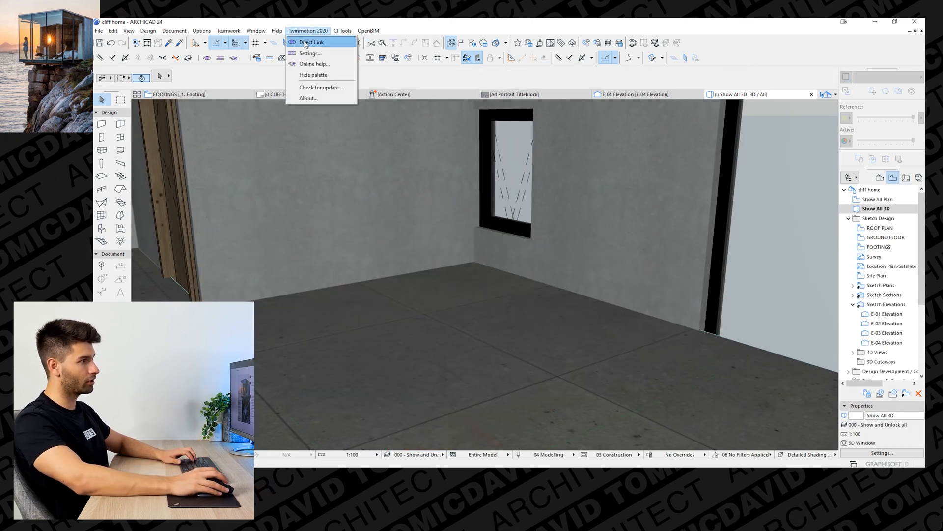
pyautogui.click(311, 42)
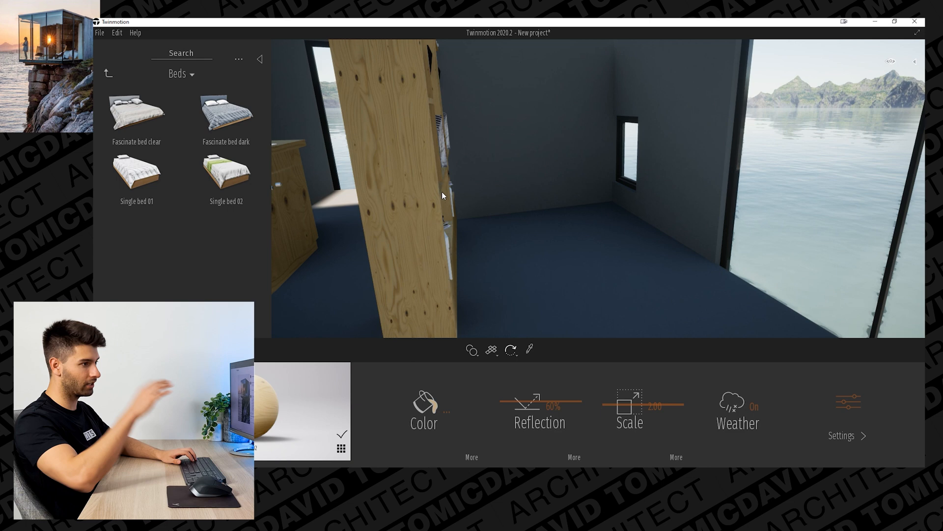
pyautogui.moveTo(227, 113)
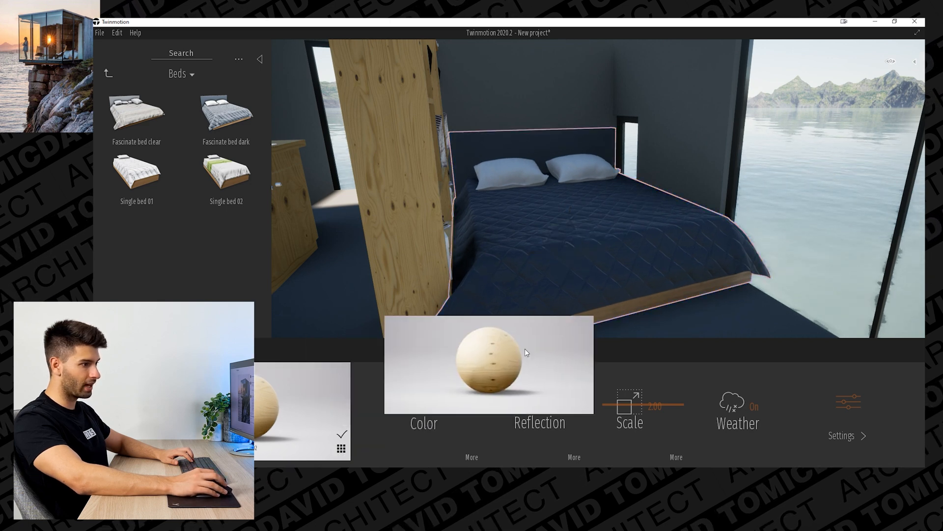
# - Place a double bed from Library > Objects > Beds and give its bedding a white fabric
pyautogui.click(528, 350)
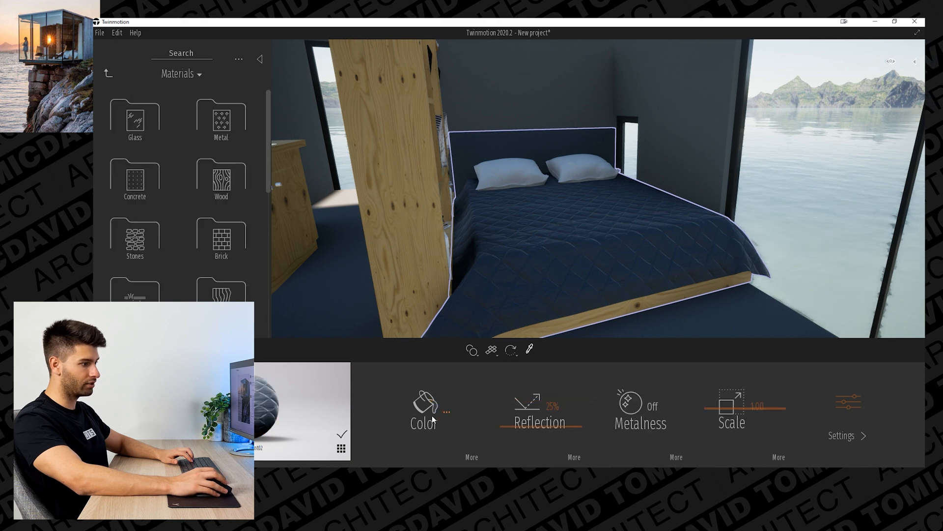
pyautogui.click(423, 400)
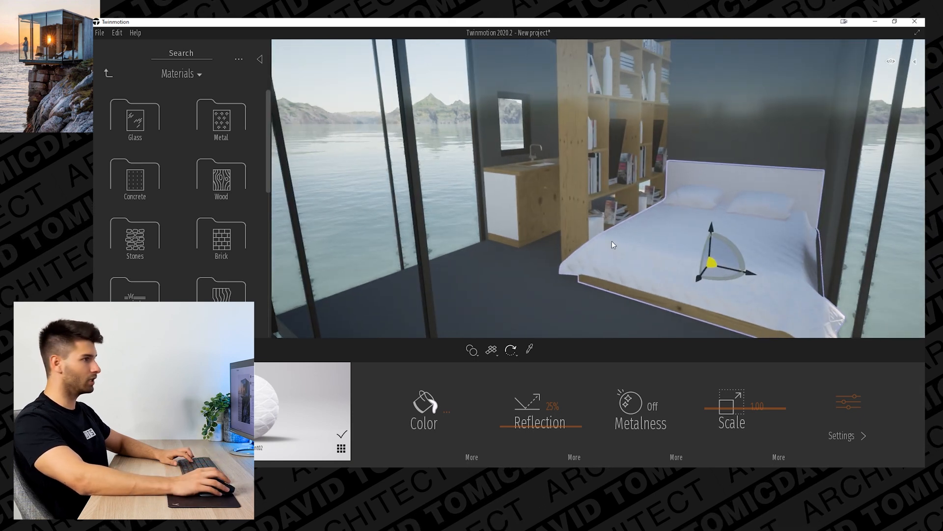
pyautogui.moveTo(629, 312)
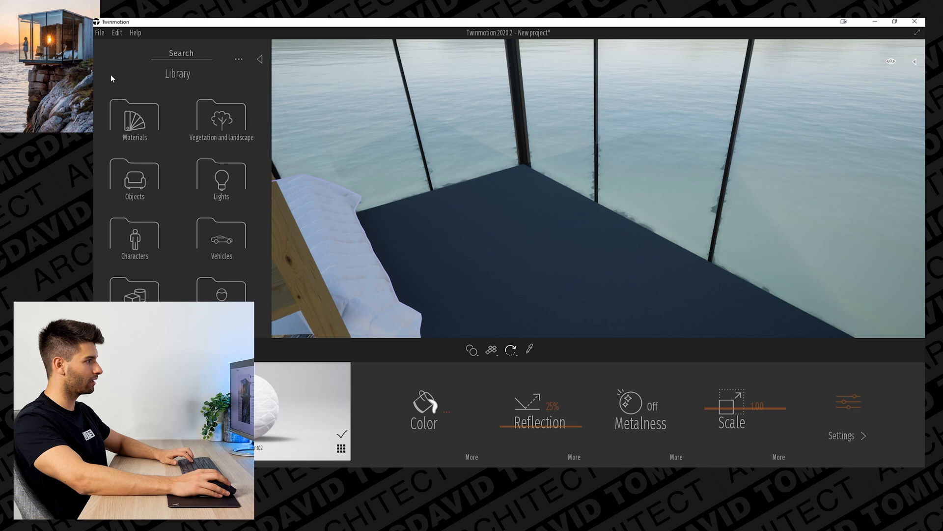
pyautogui.moveTo(137, 181)
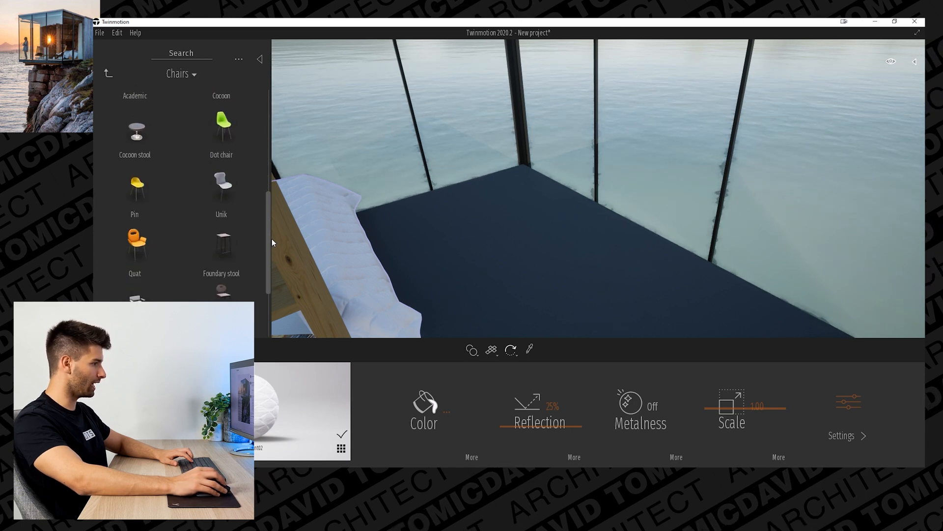
# - Browse Library > Objects > Chairs and drag a wooden lounge chair in front of the bed
pyautogui.scroll(-3)
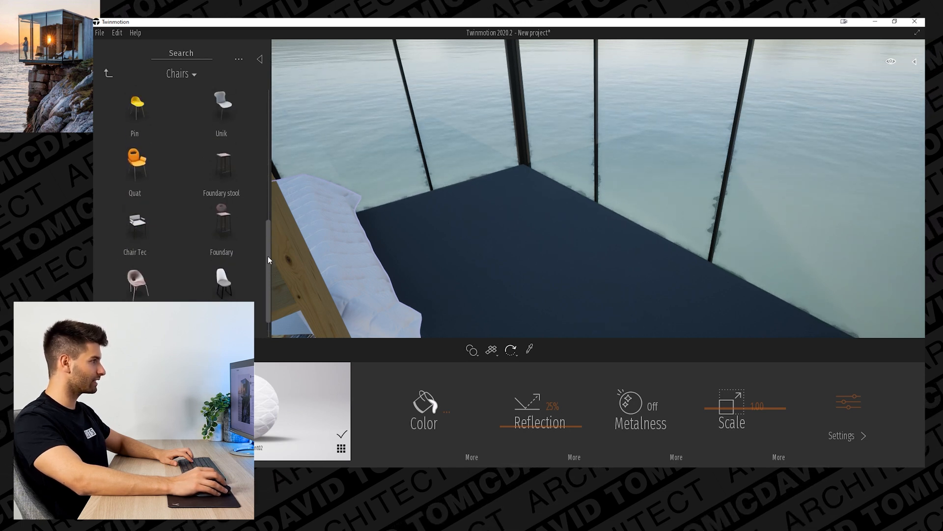
pyautogui.scroll(3)
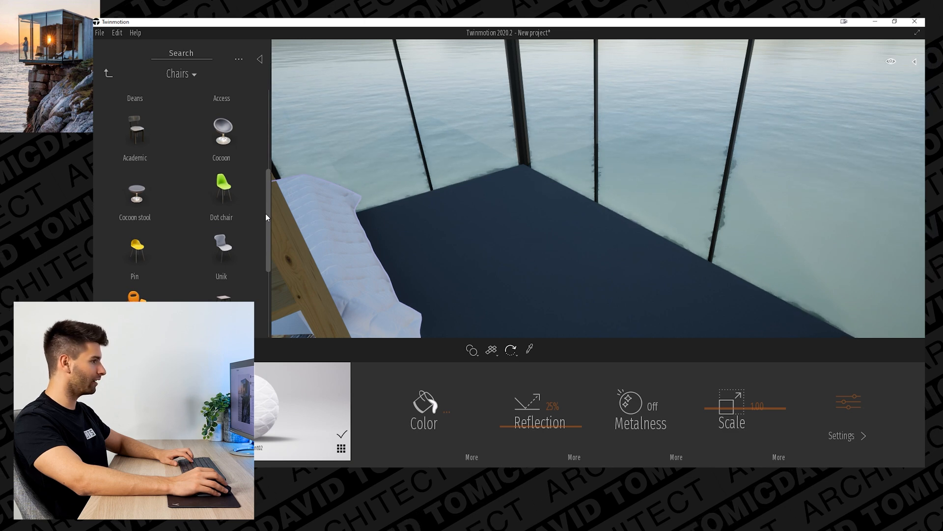
pyautogui.scroll(3)
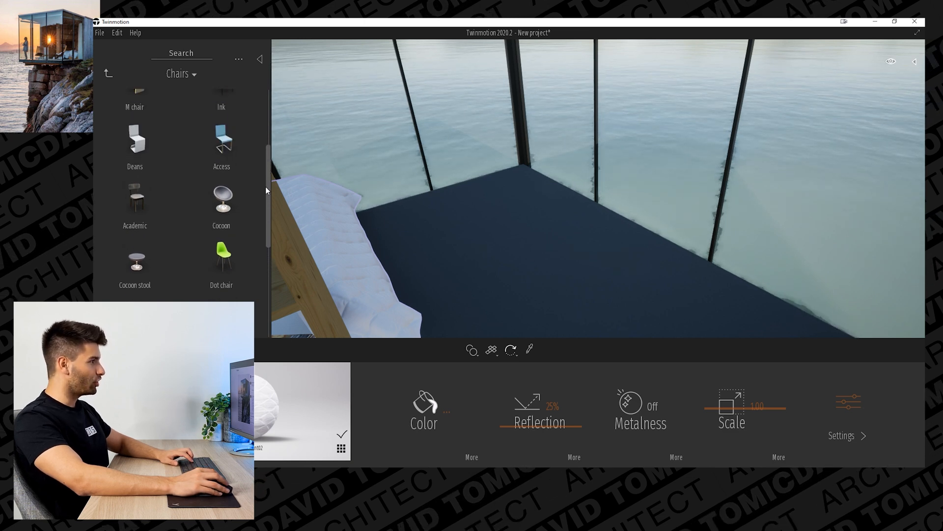
pyautogui.scroll(3)
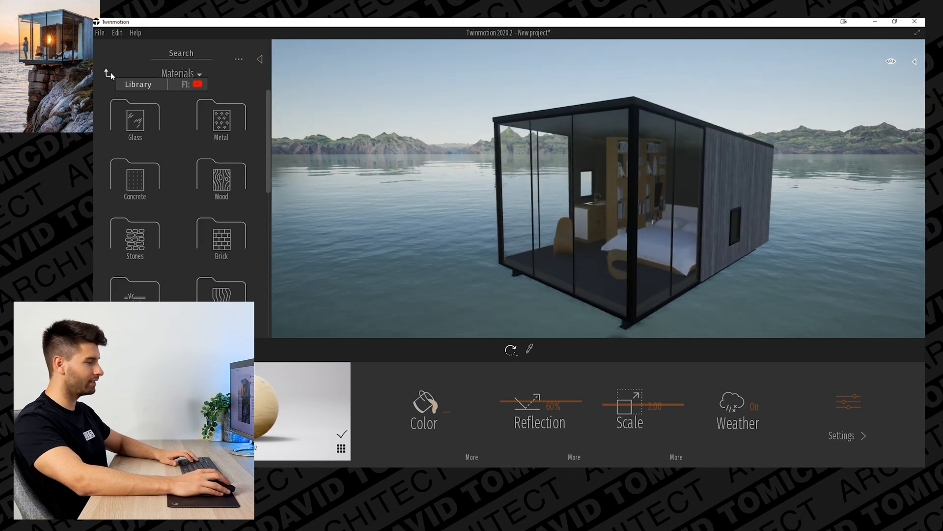
# - Place a posed human figure inside the glass cabin and return to the library root
pyautogui.click(109, 74)
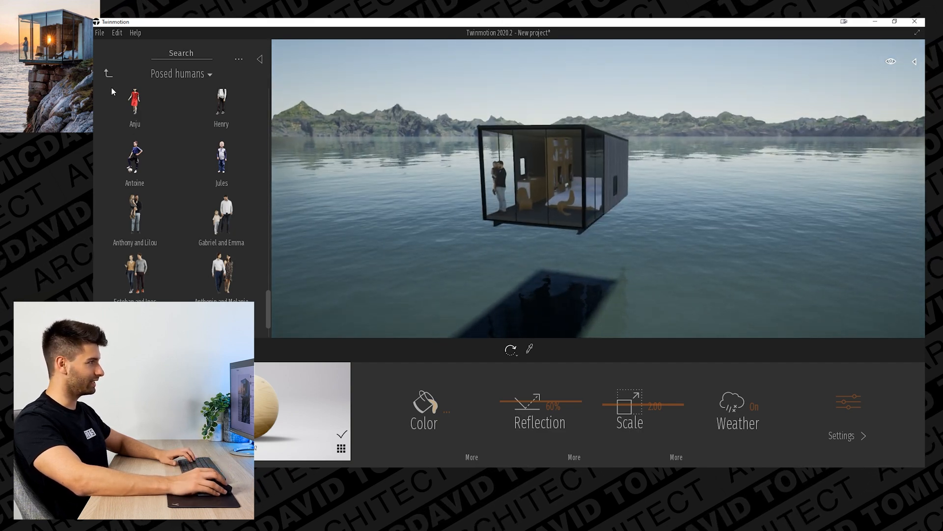
pyautogui.click(109, 72)
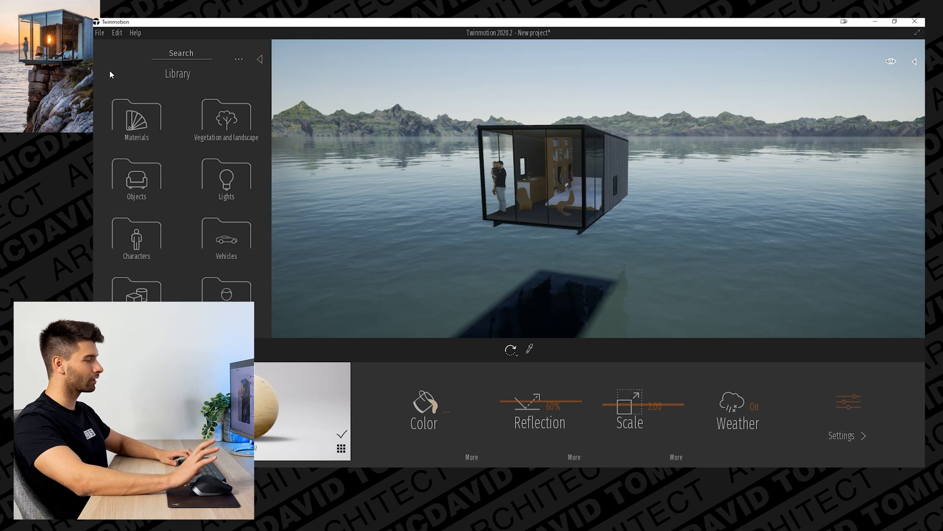
pyautogui.moveTo(136, 179)
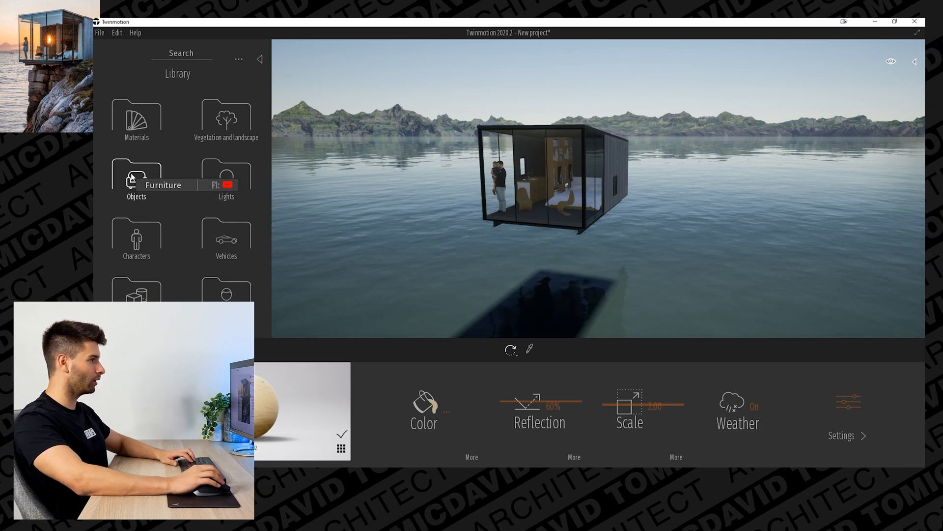
pyautogui.moveTo(226, 114)
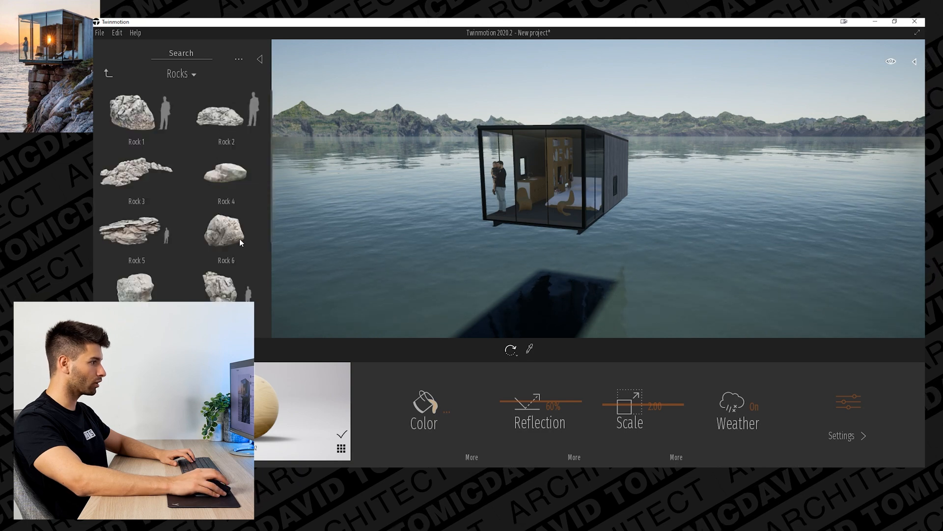
# - Set a large cliff rock beneath the cabin and duplicate it as one instance copy
pyautogui.scroll(-3)
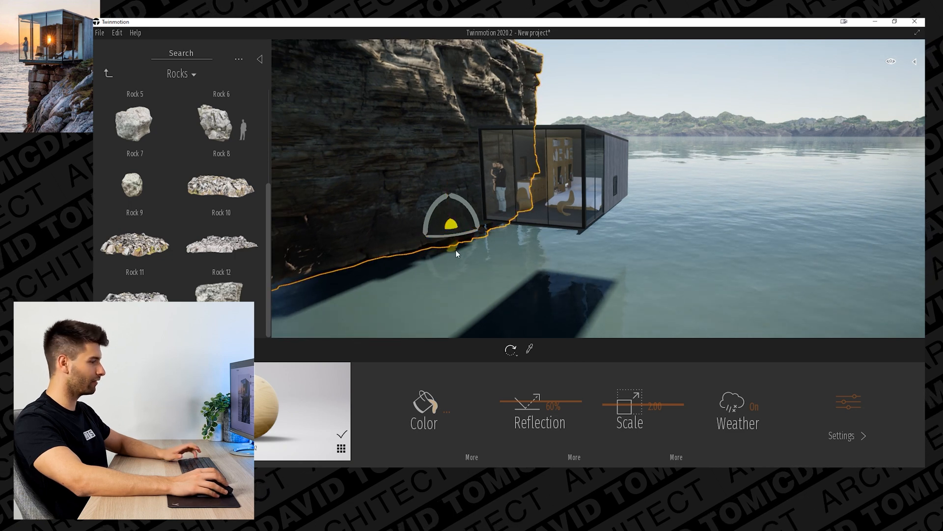
pyautogui.click(510, 350)
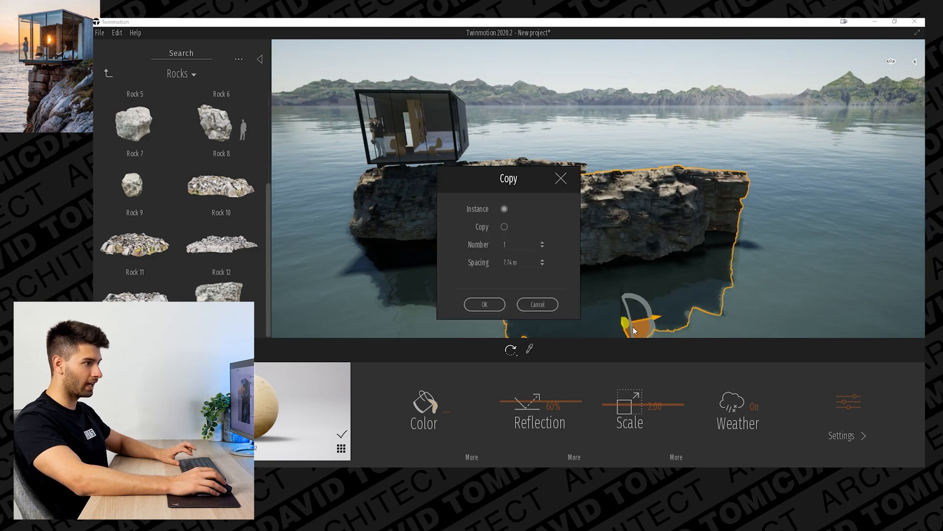
pyautogui.click(483, 304)
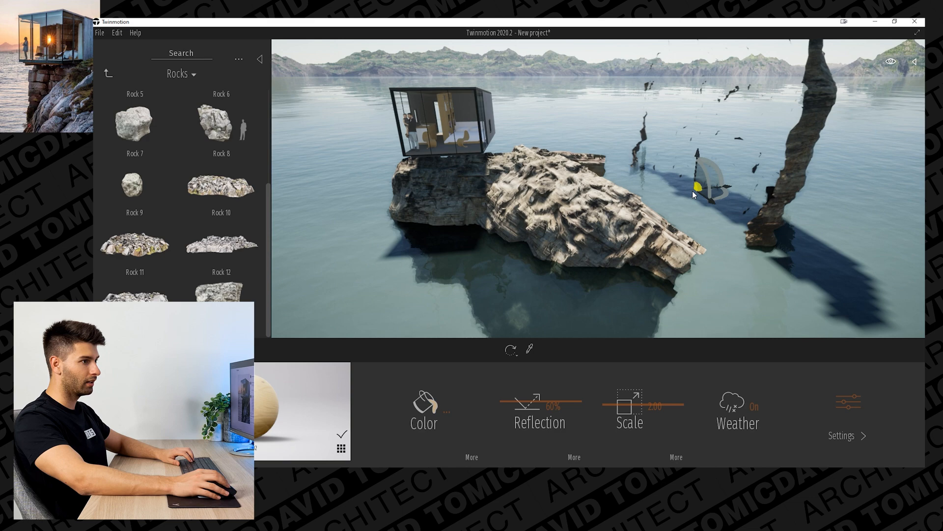
# - Add a rock in the water beside the cliff and rescale the small boulder under the cabin
pyautogui.click(601, 210)
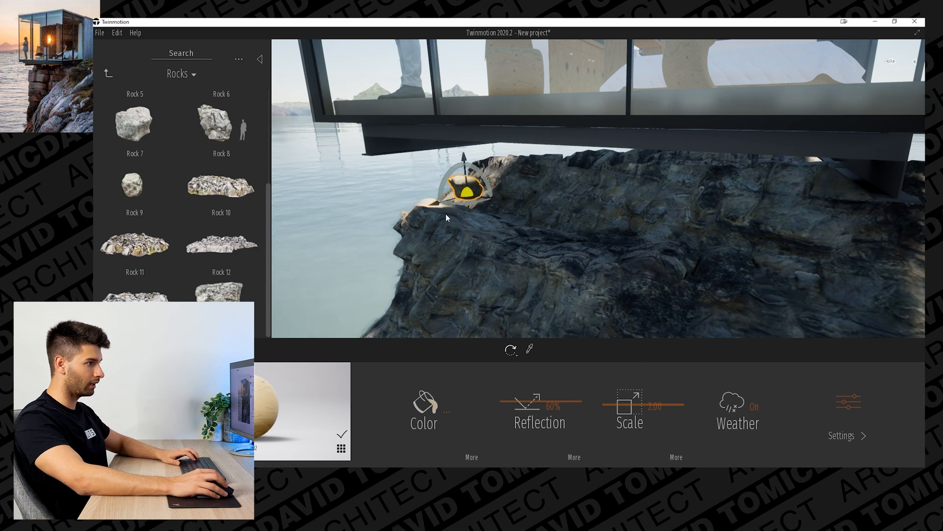
pyautogui.click(510, 349)
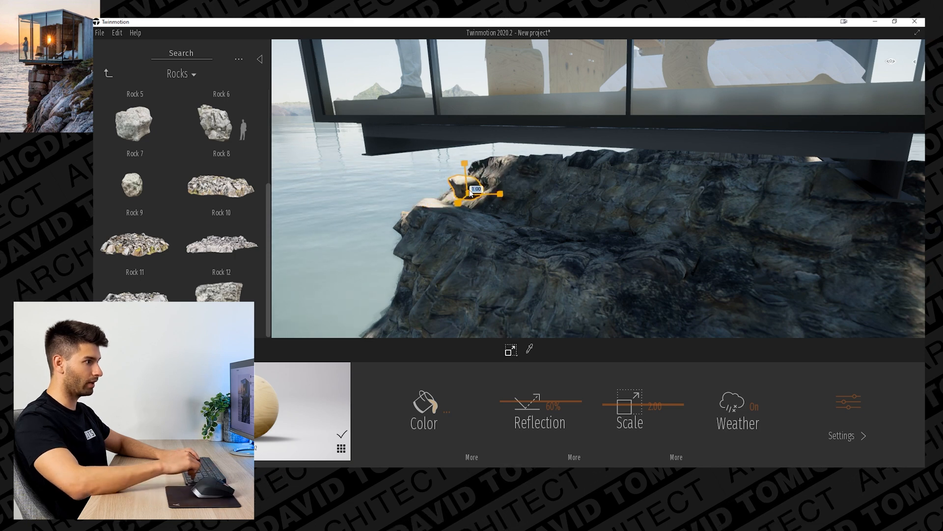
pyautogui.click(510, 350)
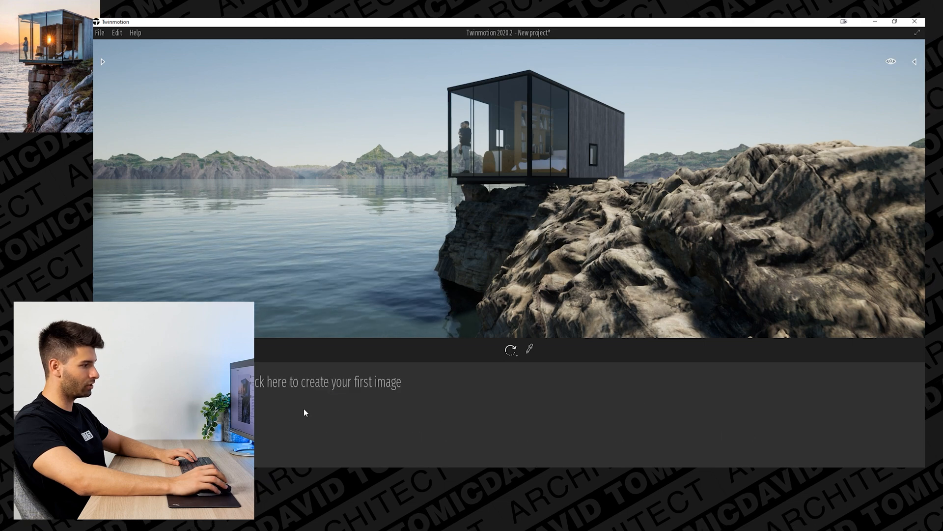
# - Create a first still image of the cliff cabin with a 5000-pixel height, then go to its camera settings
pyautogui.click(325, 381)
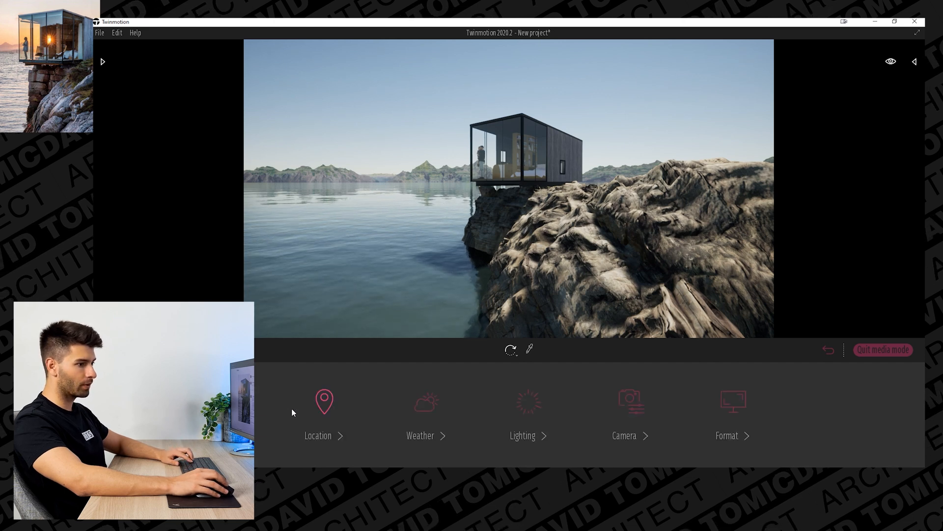
pyautogui.click(732, 412)
pyautogui.write('4000')
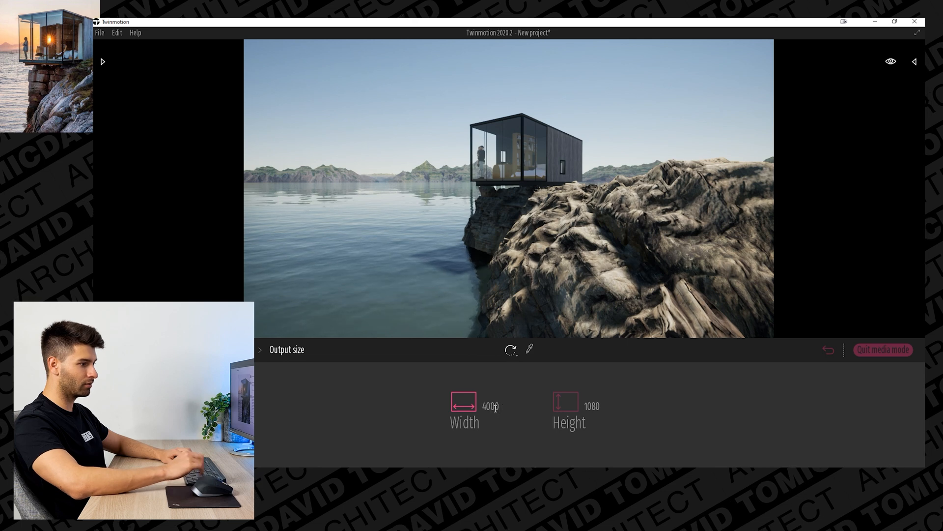
pyautogui.click(592, 406)
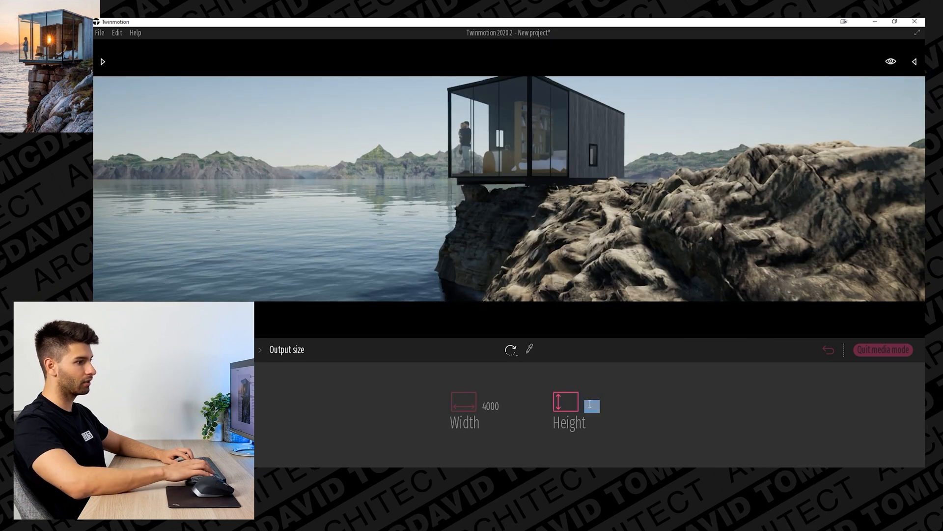
pyautogui.write('5000')
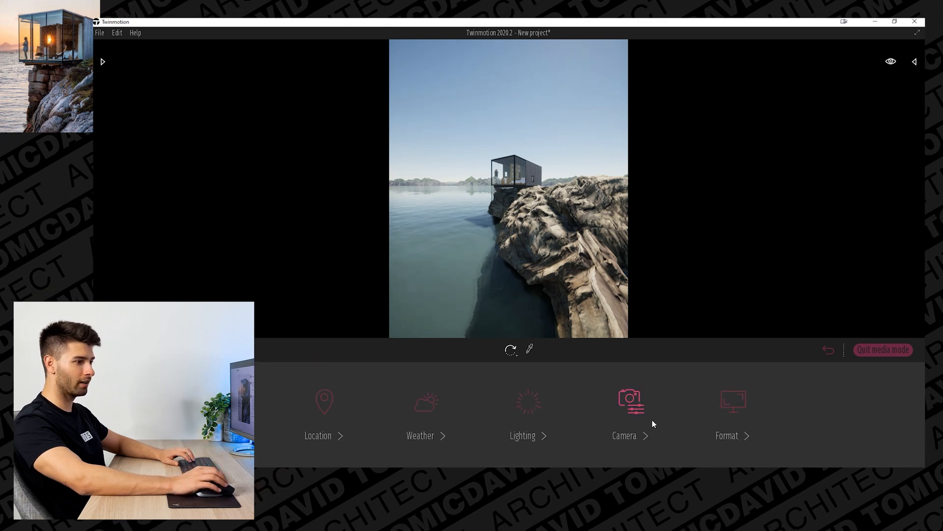
pyautogui.click(629, 409)
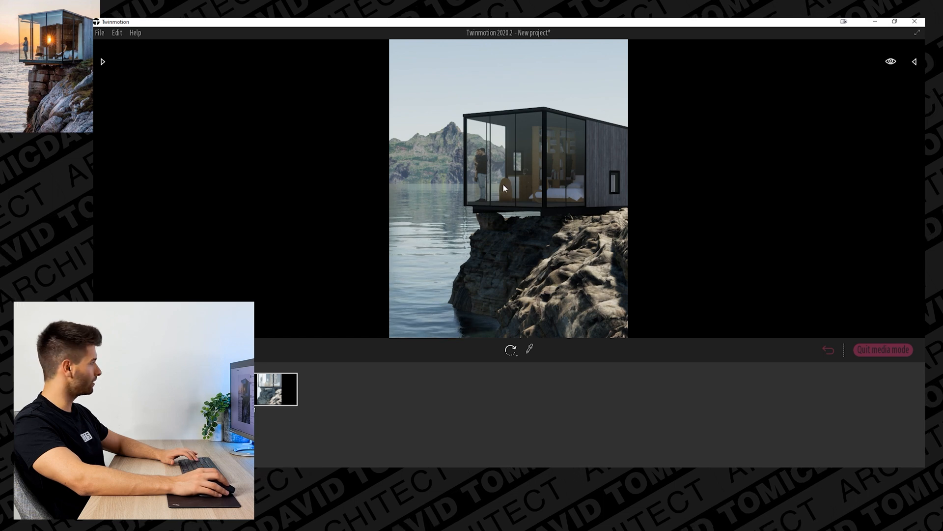
pyautogui.moveTo(516, 167)
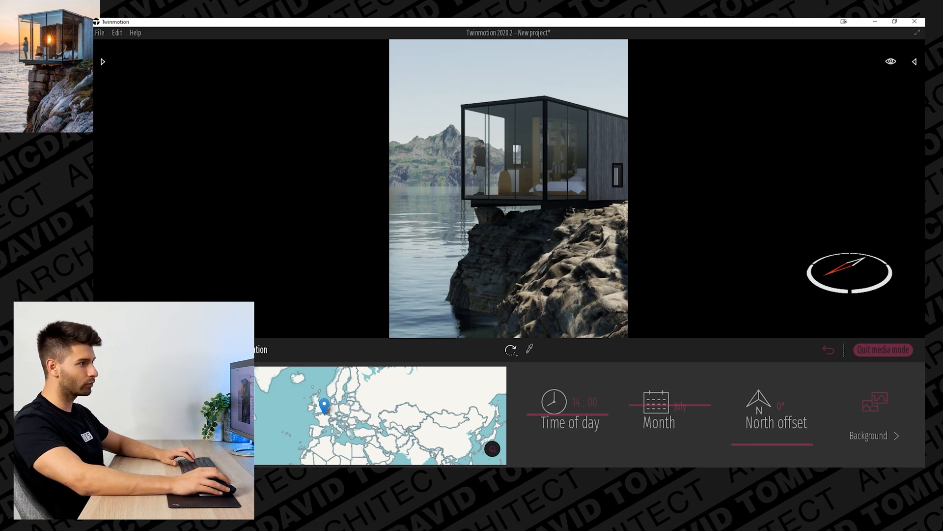
pyautogui.moveTo(513, 157)
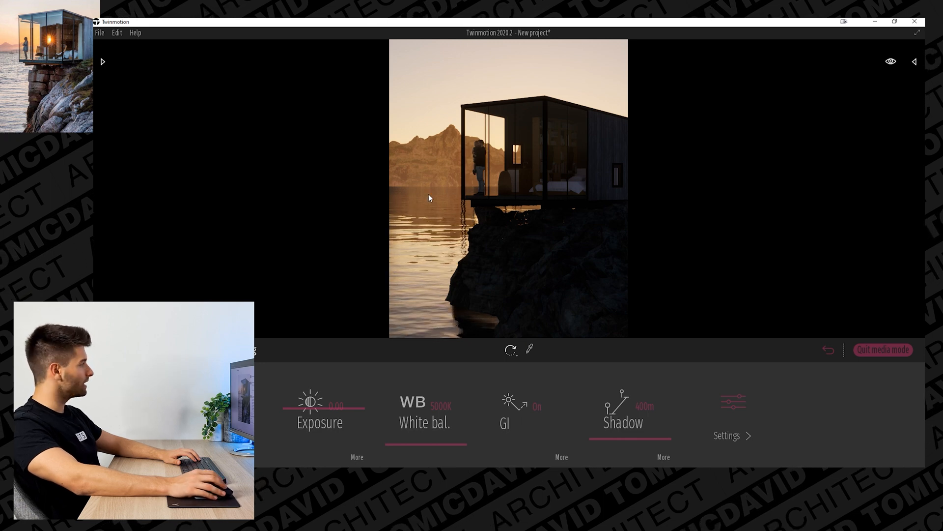
pyautogui.moveTo(435, 224)
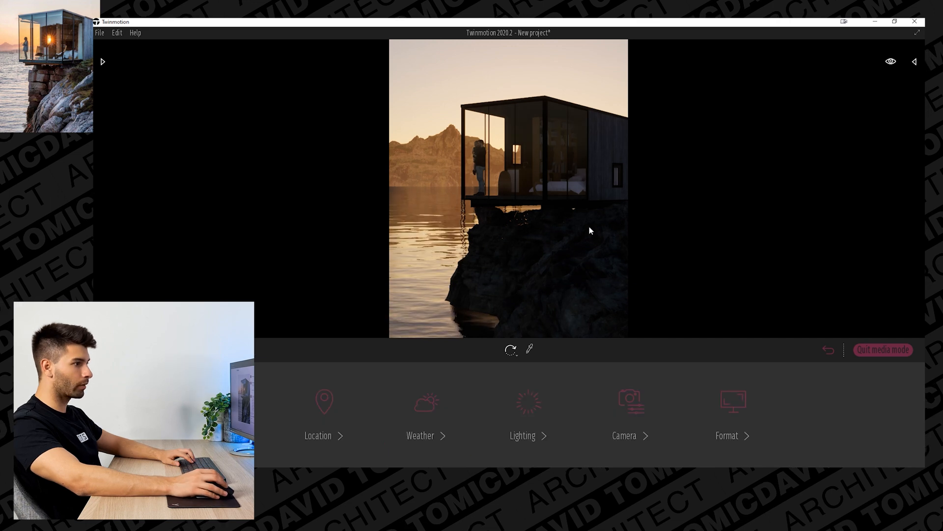
pyautogui.moveTo(521, 262)
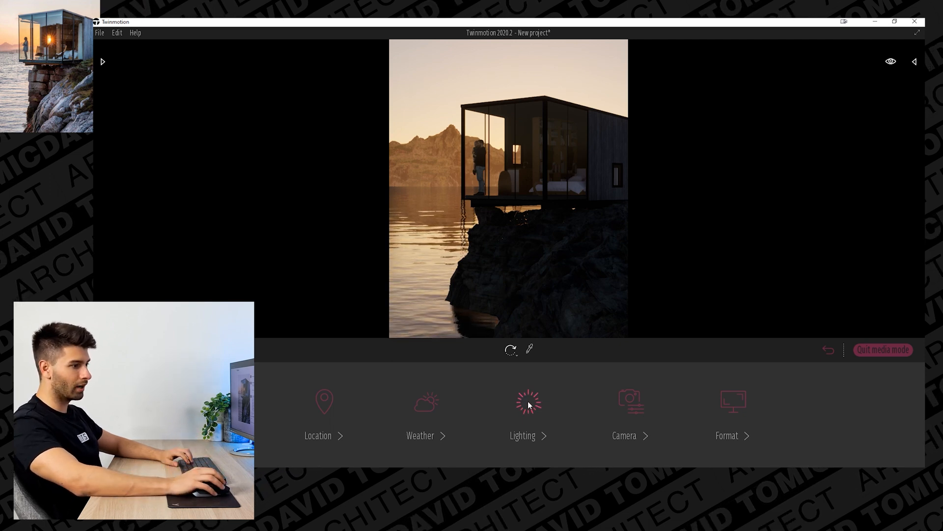
# - Adjust the camera for the sunset shot and move on to the scene's lighting settings
pyautogui.click(522, 402)
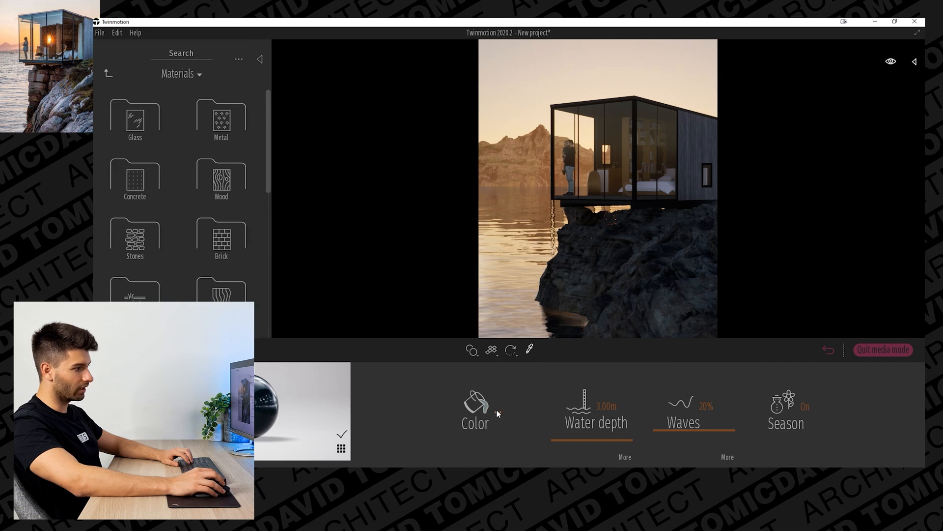
# - Tint the water material a pale cyan and confirm the new colour
pyautogui.click(474, 406)
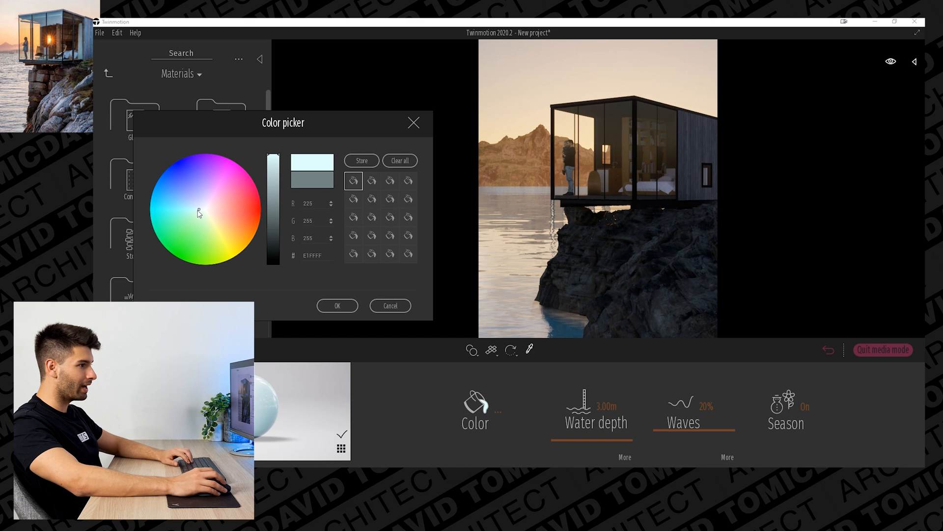
pyautogui.click(198, 210)
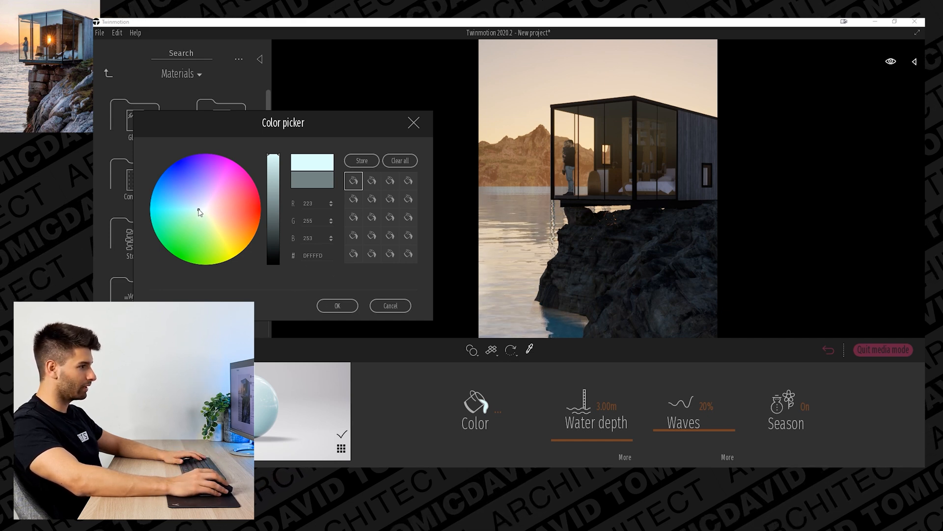
pyautogui.click(198, 209)
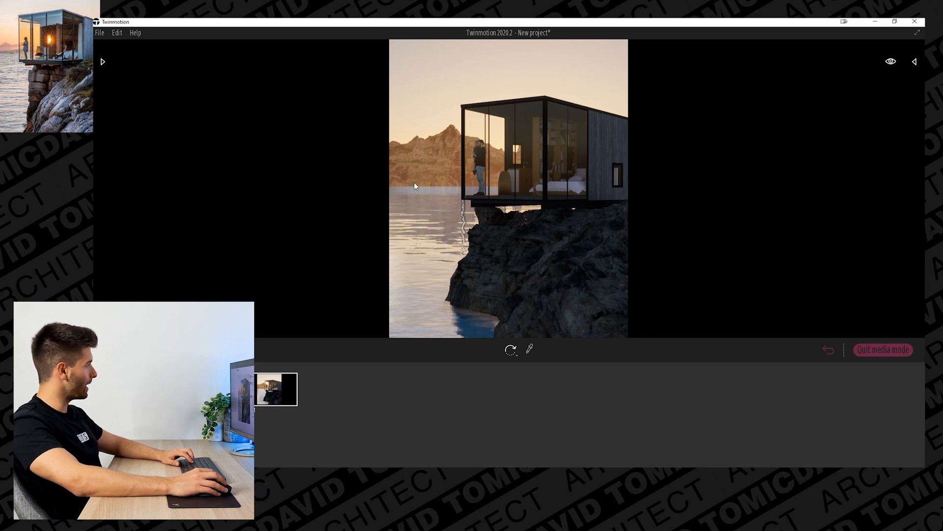
pyautogui.moveTo(430, 176)
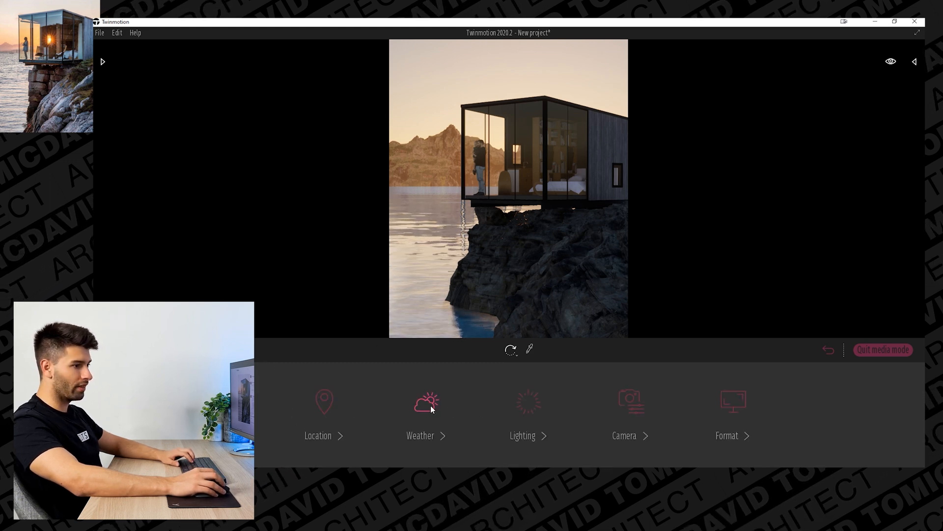
# - Raise the weather fog so the distant mountains fade into haze
pyautogui.click(425, 414)
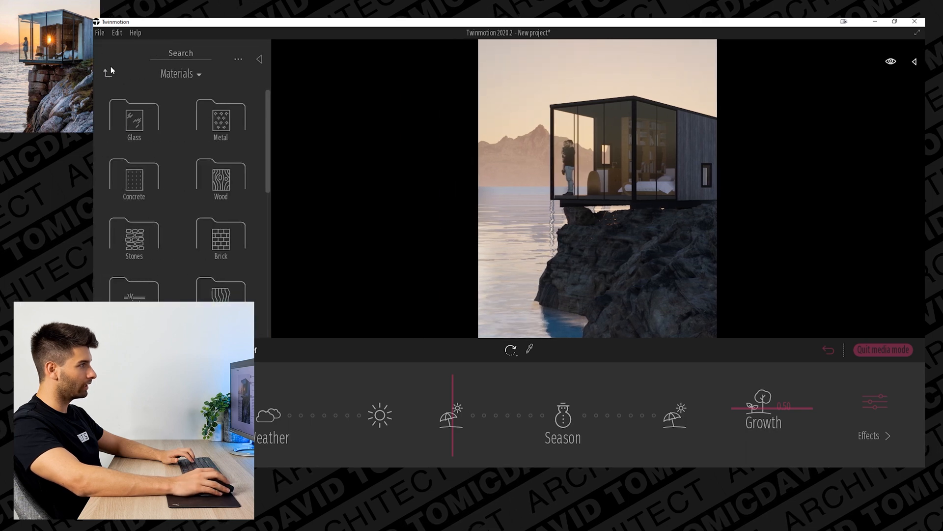
# - Float InflatableBoat 1 on the water in front of the cabin and save the project as CLIFF HOME
pyautogui.click(110, 71)
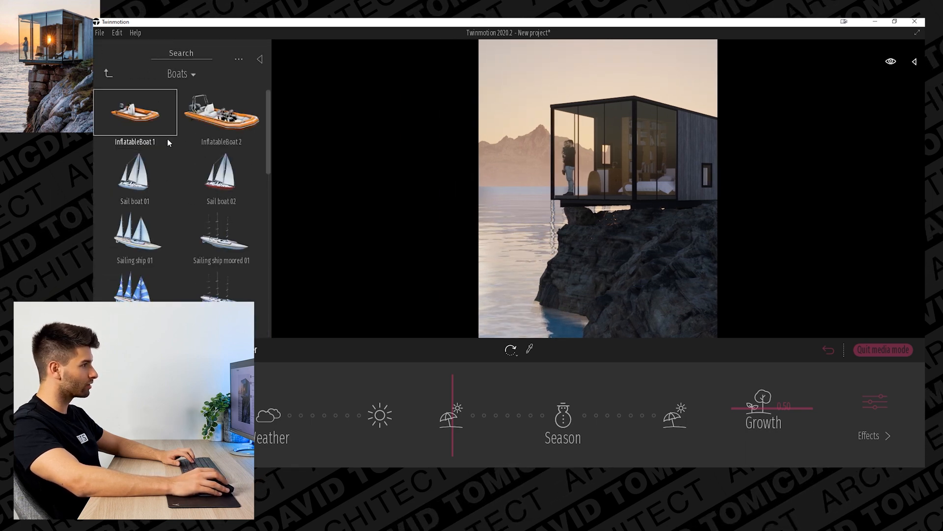
pyautogui.scroll(-3)
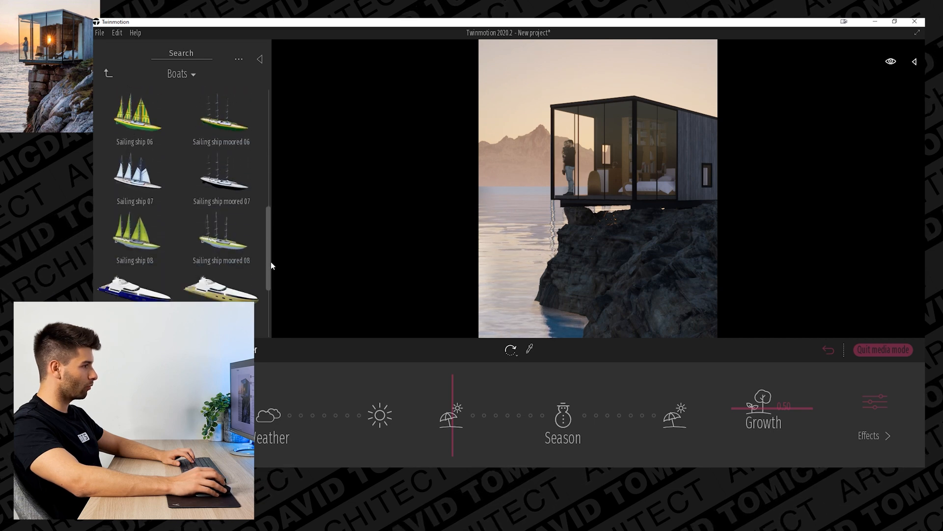
pyautogui.scroll(3)
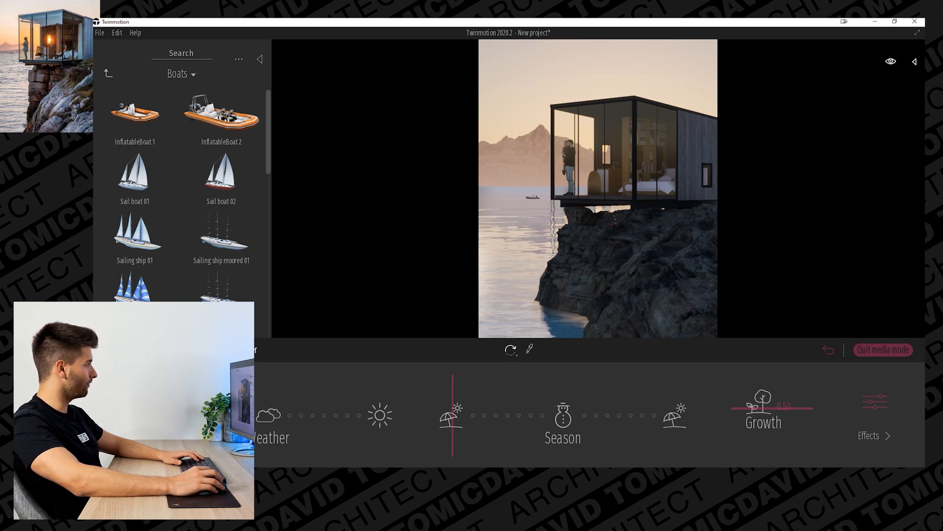
pyautogui.moveTo(342, 158)
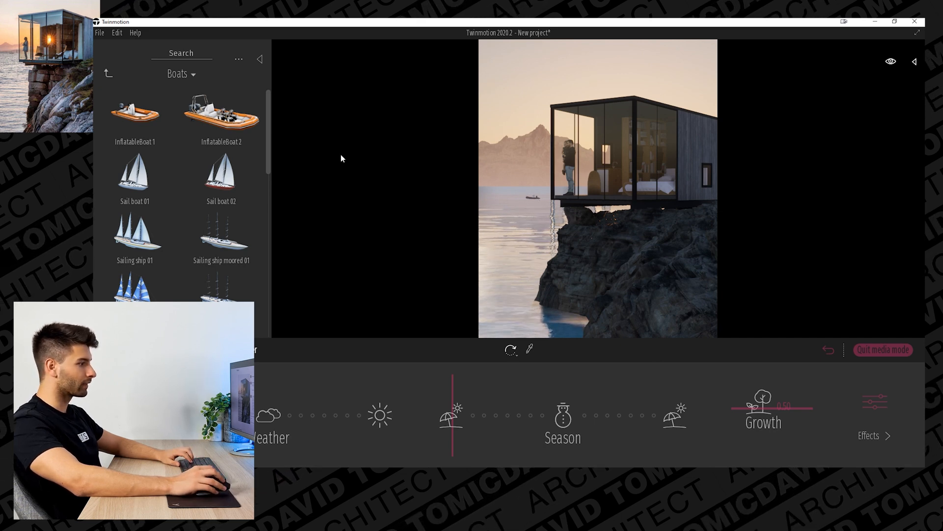
pyautogui.click(100, 32)
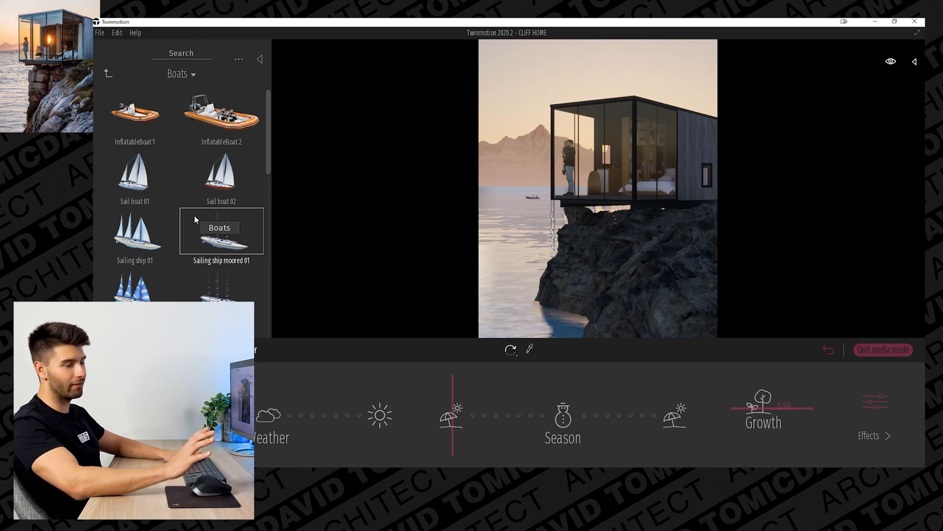
pyautogui.moveTo(531, 207)
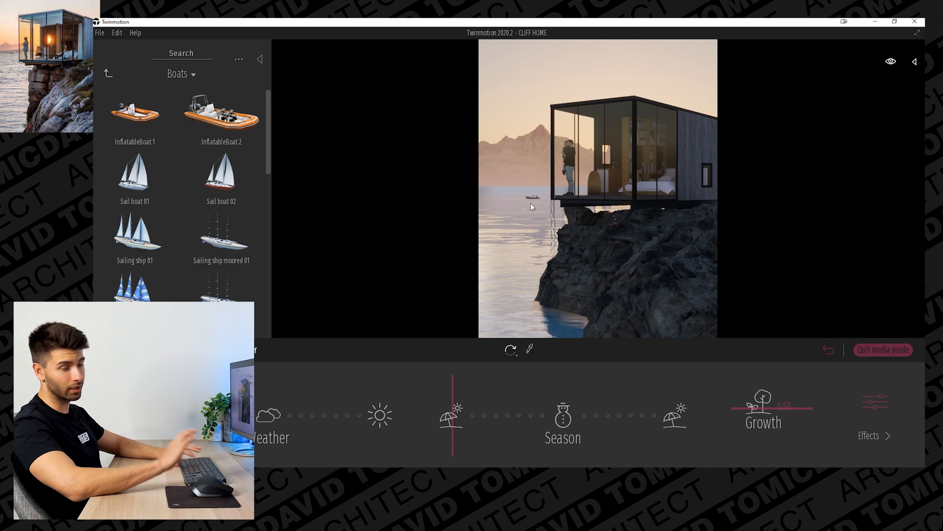
pyautogui.click(221, 111)
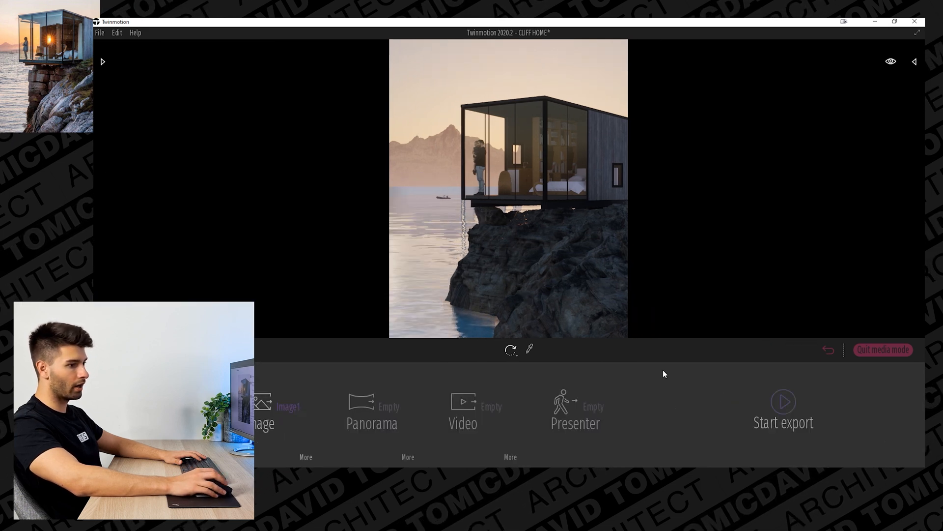
# - Start the export of Image1 as a still image
pyautogui.click(783, 401)
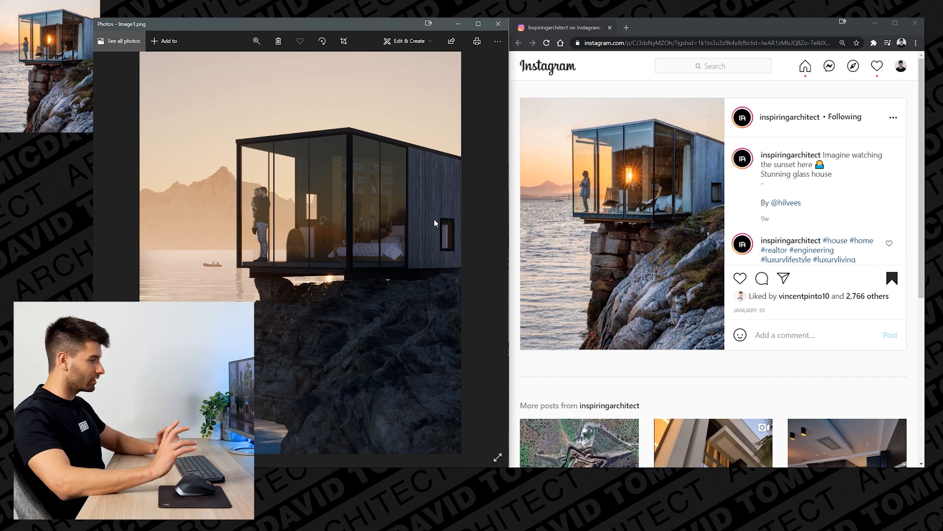
pyautogui.moveTo(434, 226)
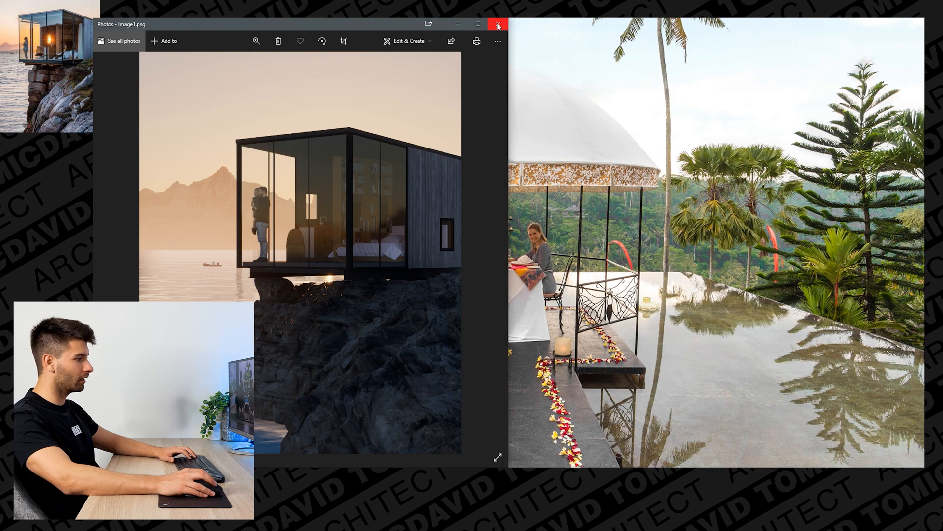
# - Close the exported Image1.png in Photos after comparing it with the reference
pyautogui.click(497, 24)
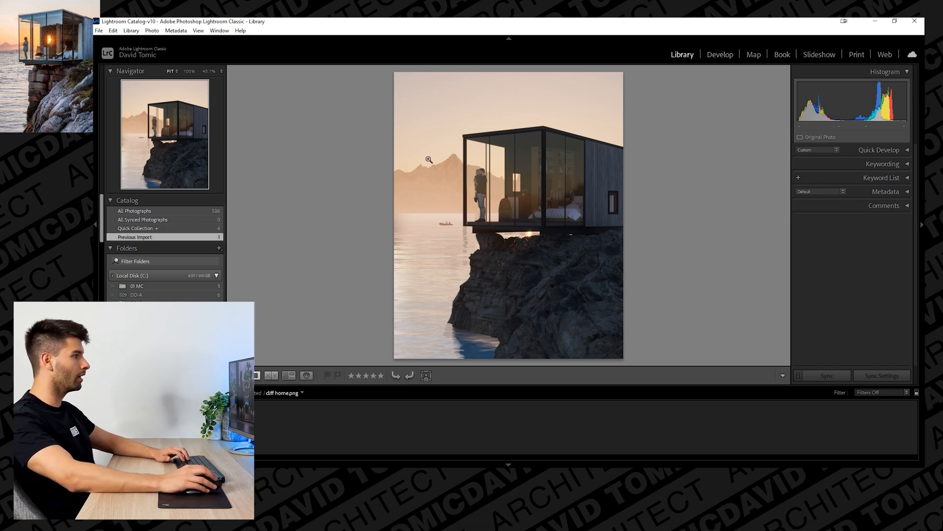
# - Apply the DT - TM - Autumn External user preset to the cabin render in the Develop module
pyautogui.click(720, 54)
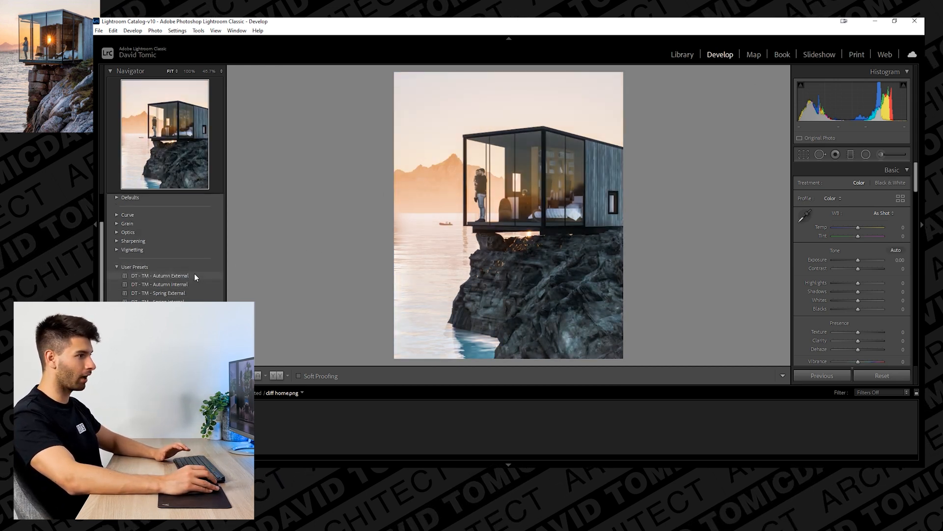
pyautogui.click(160, 276)
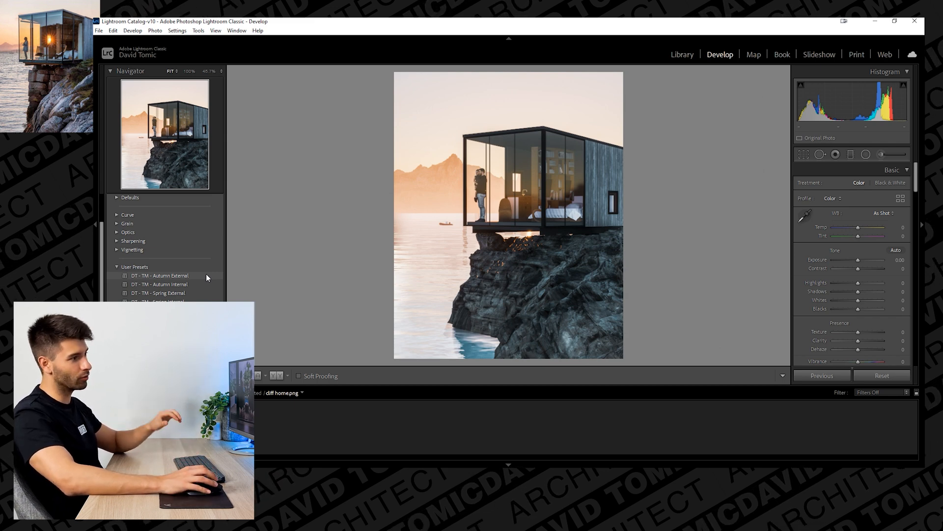
pyautogui.click(160, 275)
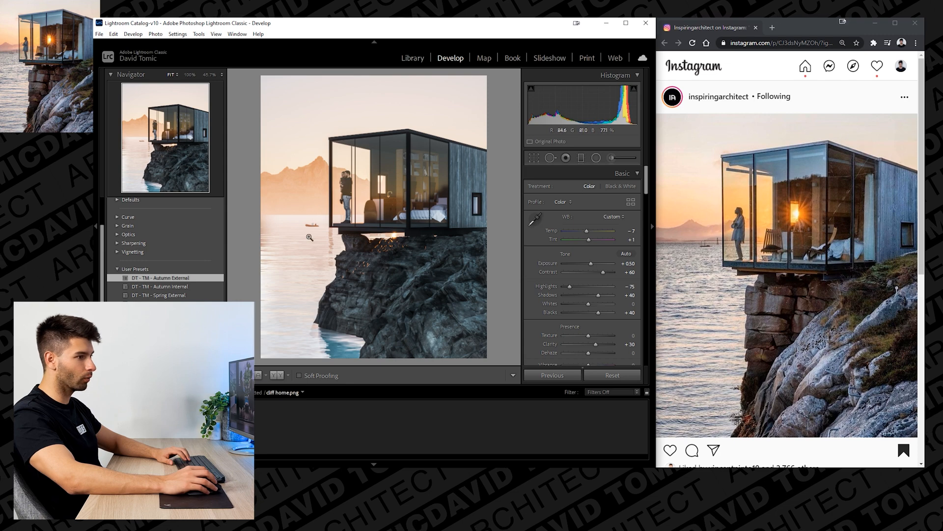
pyautogui.moveTo(397, 259)
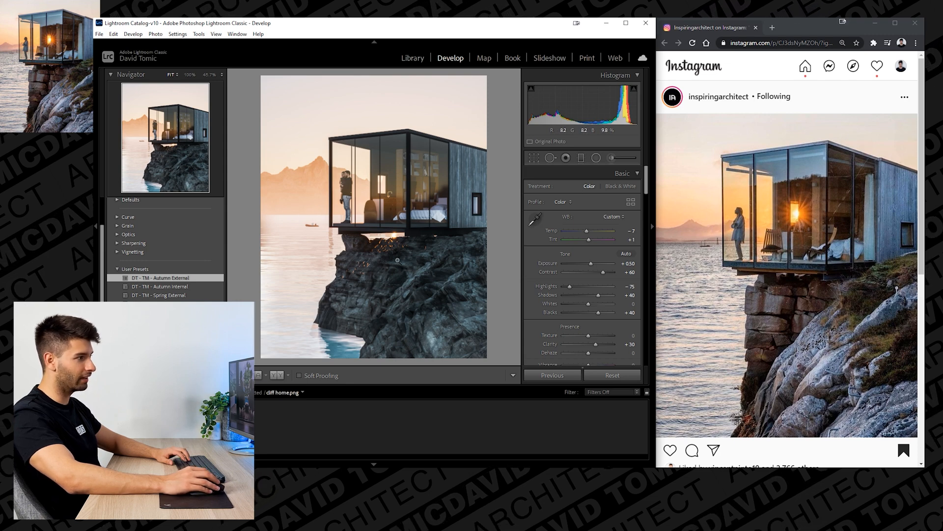
pyautogui.moveTo(296, 240)
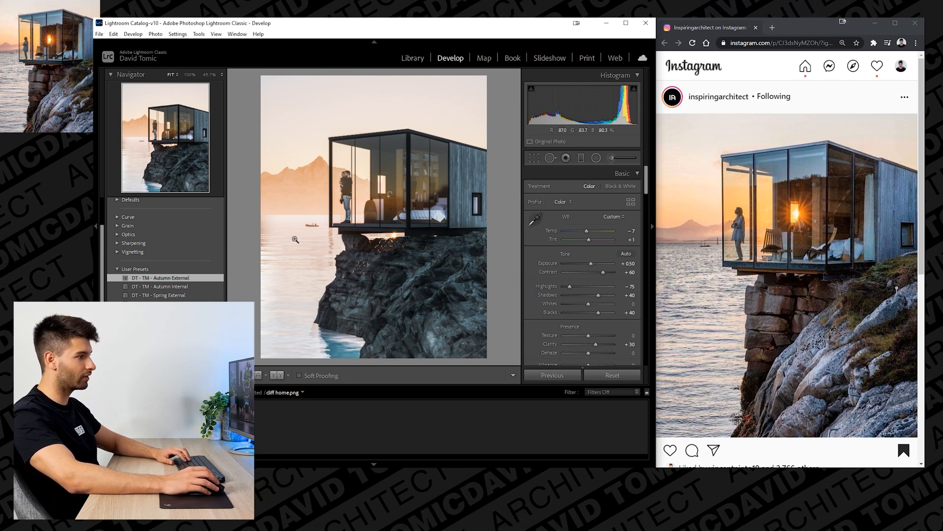